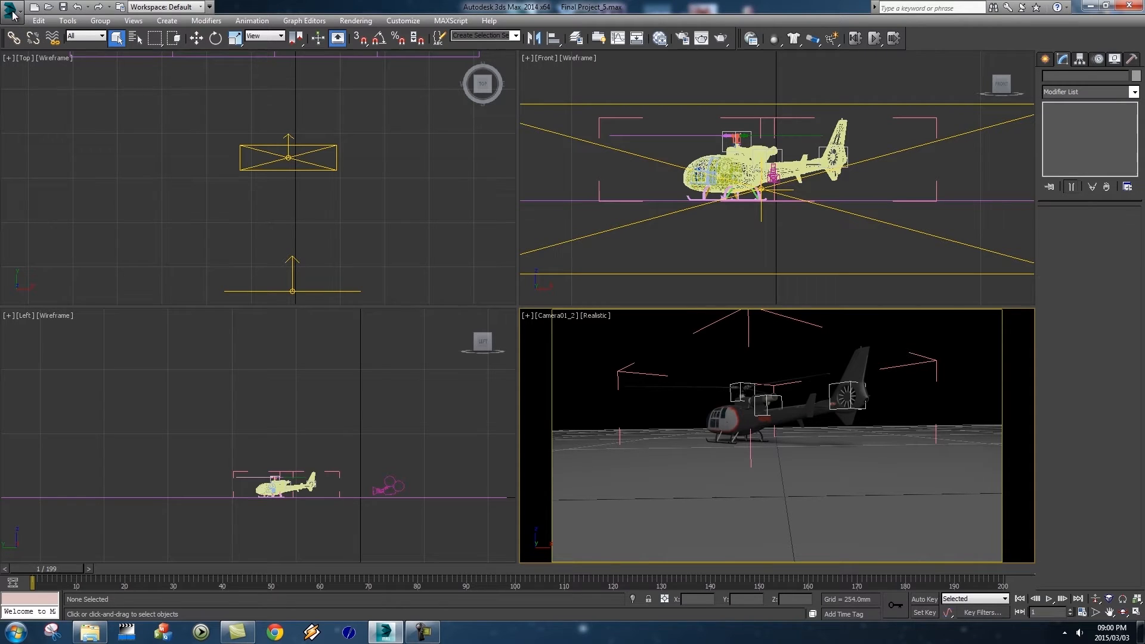
- Save the helicopter scene as a new version named Final Project_6.max
click(10, 12)
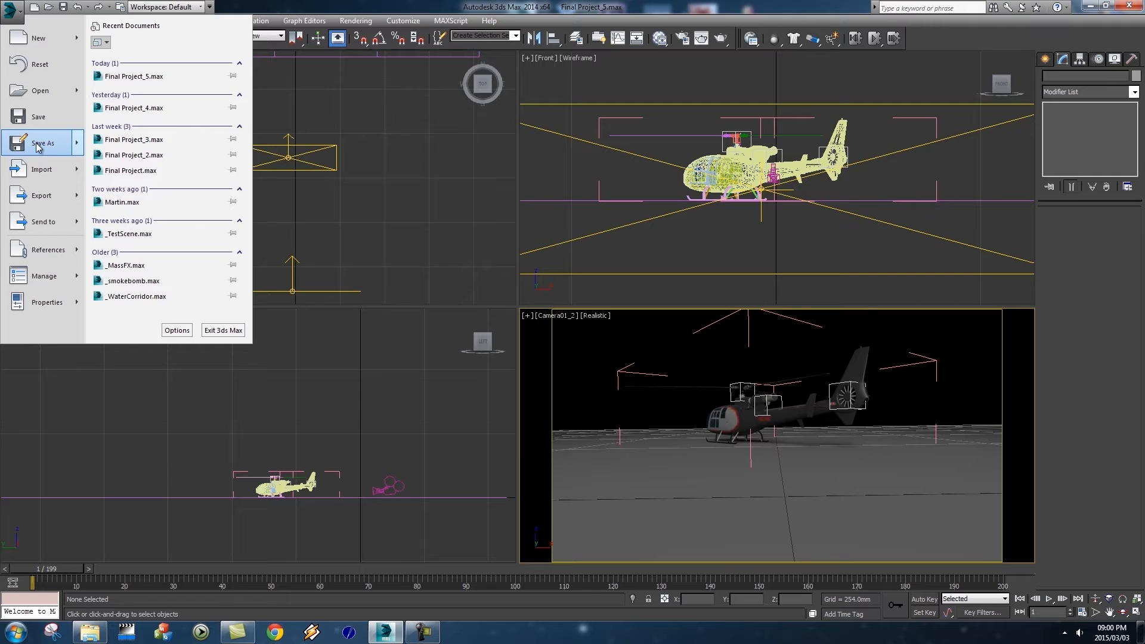
click(42, 142)
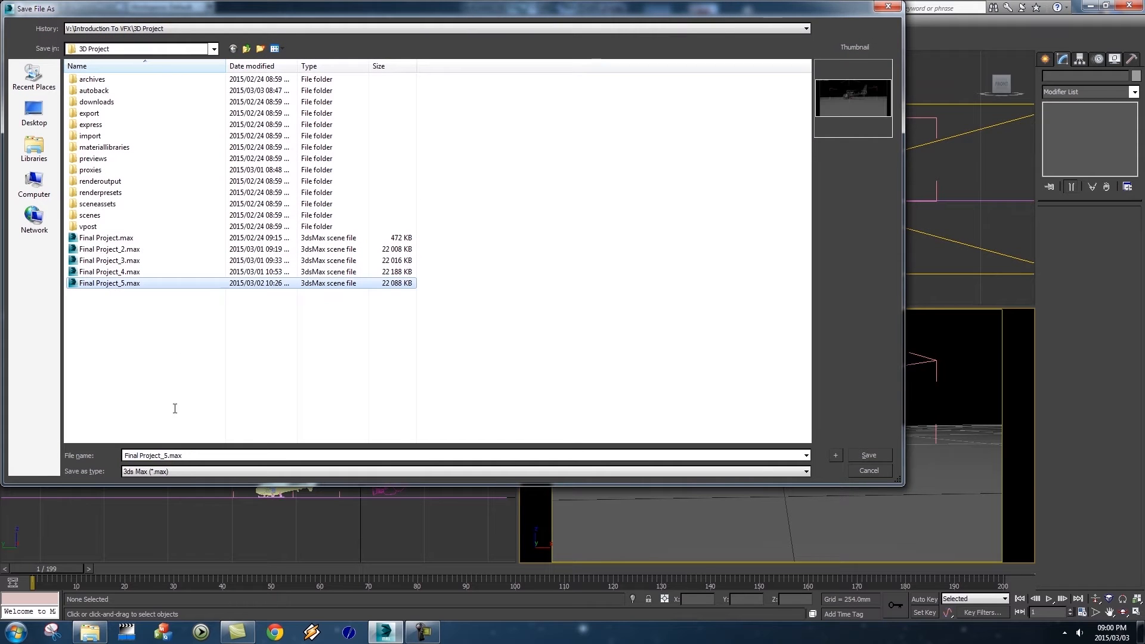
click(173, 455)
text(6)
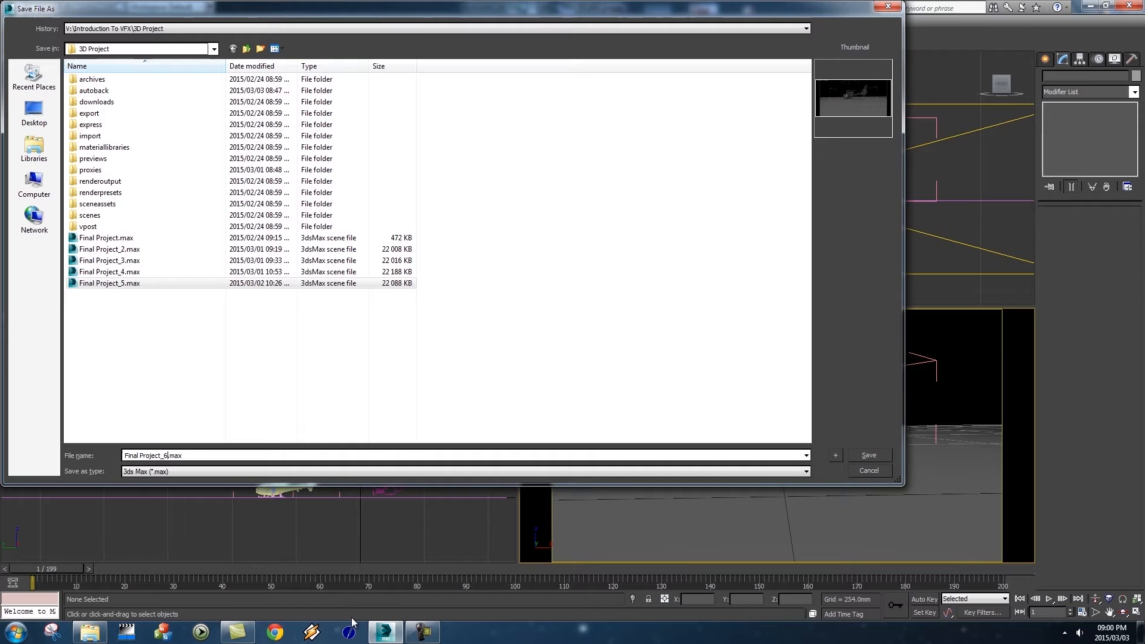
click(870, 455)
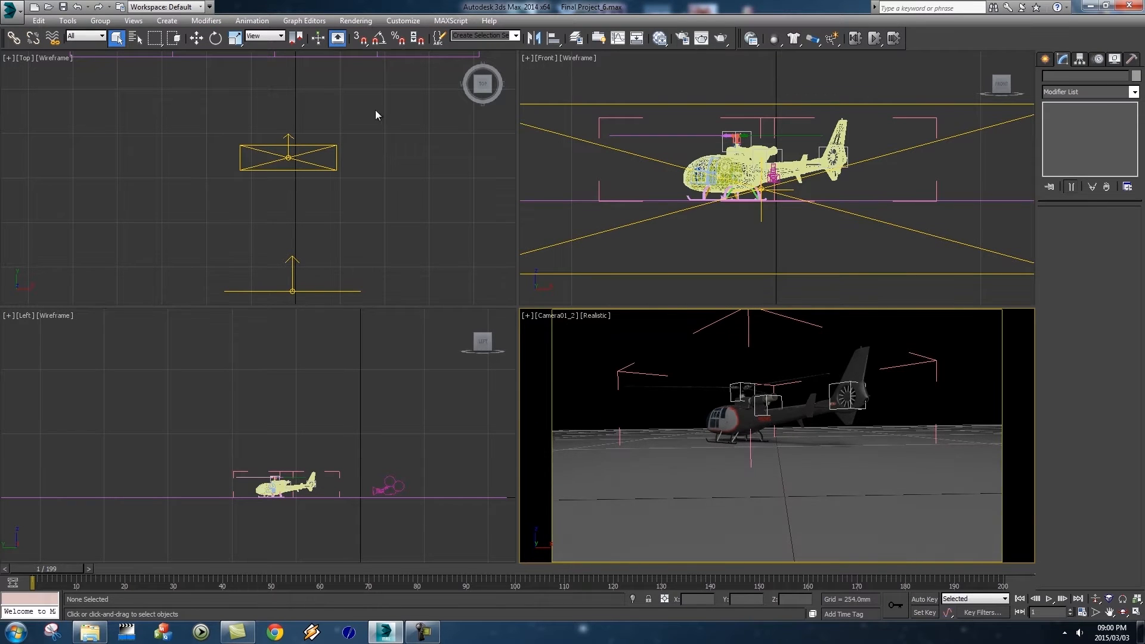
- Open Render Setup and review the Common tab's renderer assignment, showing V-Ray Adv 3.00.03
click(355, 20)
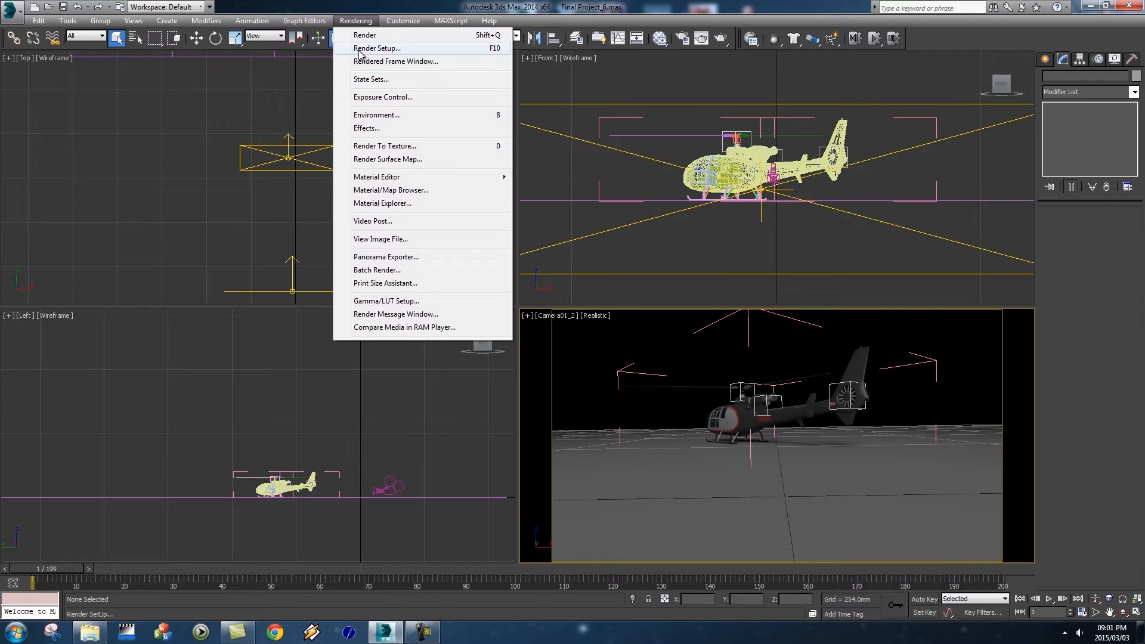
click(376, 48)
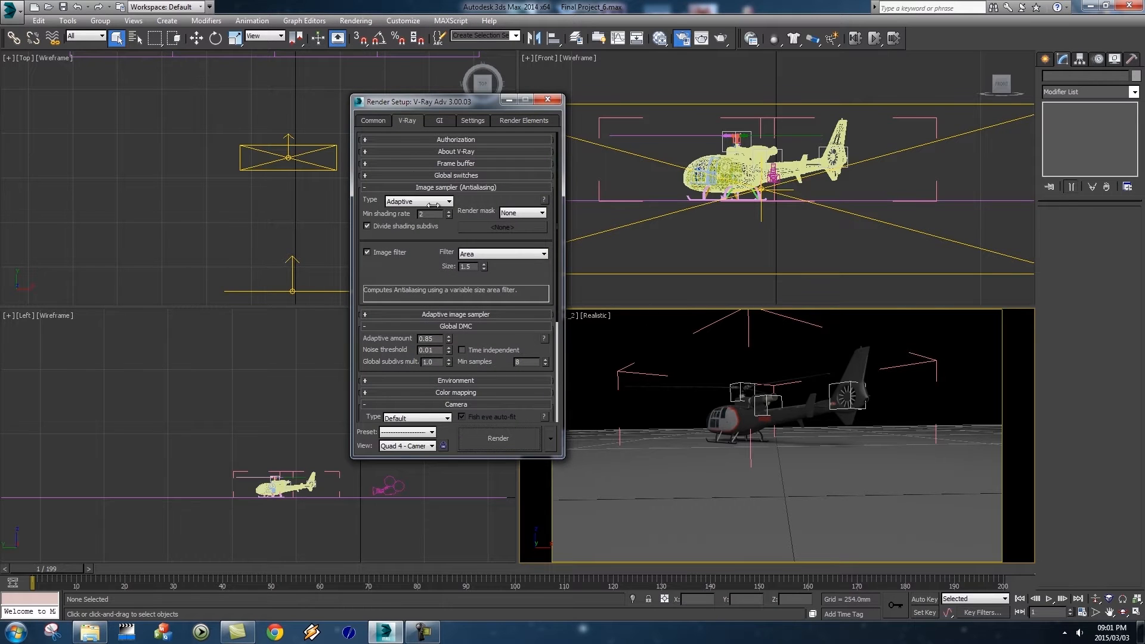
click(373, 121)
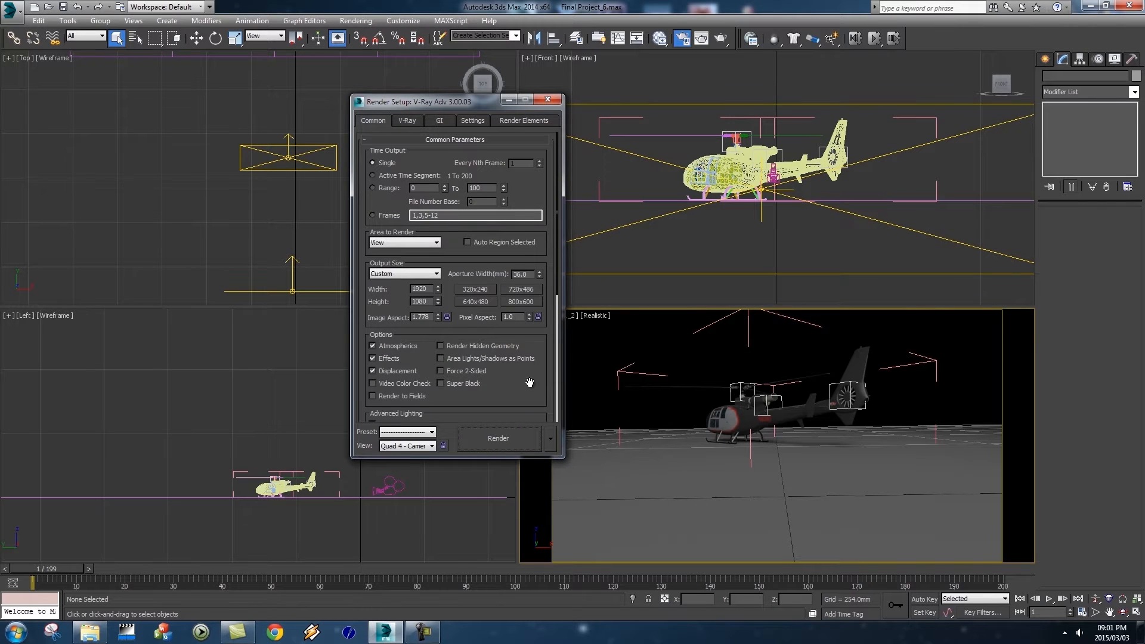
scroll(down, 3)
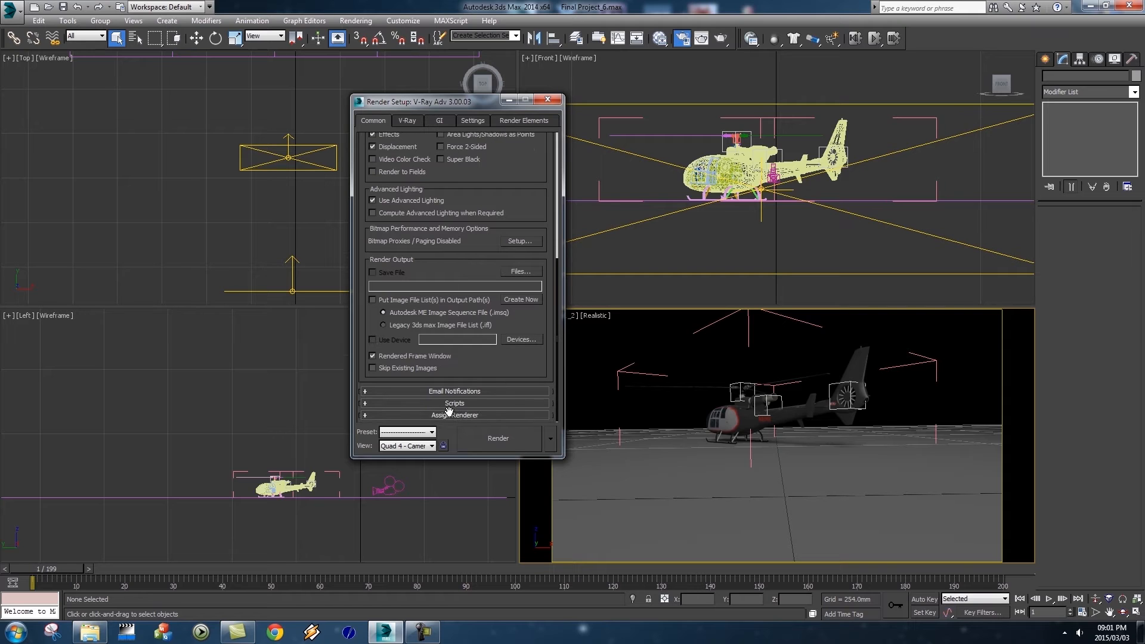
click(454, 415)
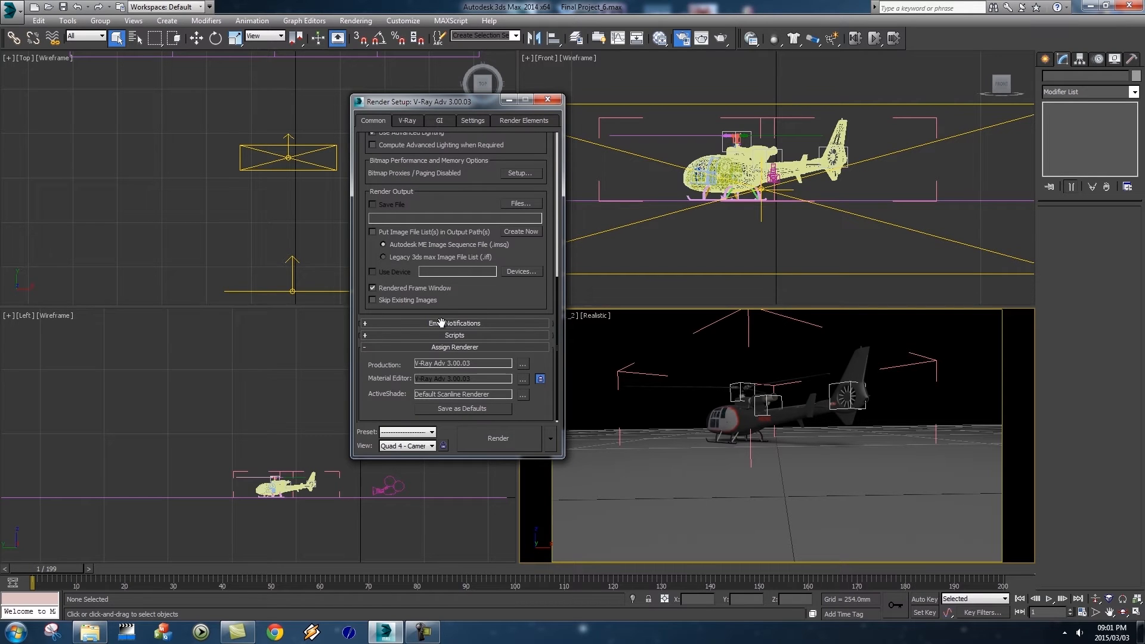
mouse_move(414, 367)
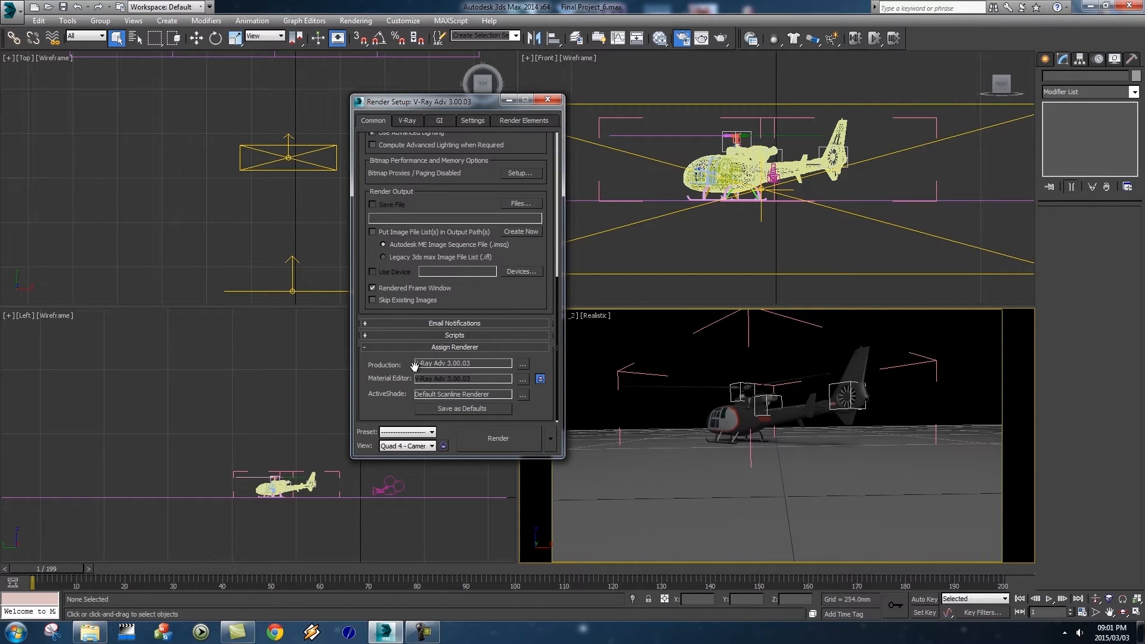
mouse_move(456, 364)
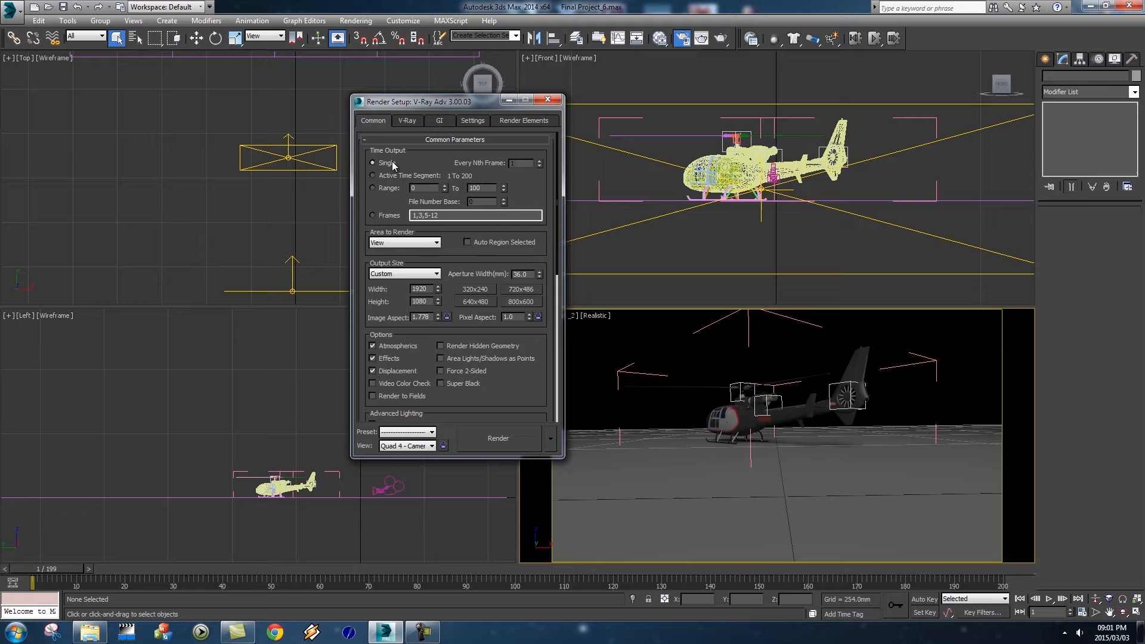
- Set Time Output to the active time segment (frames 1–200) and show the V-Ray tab
click(372, 175)
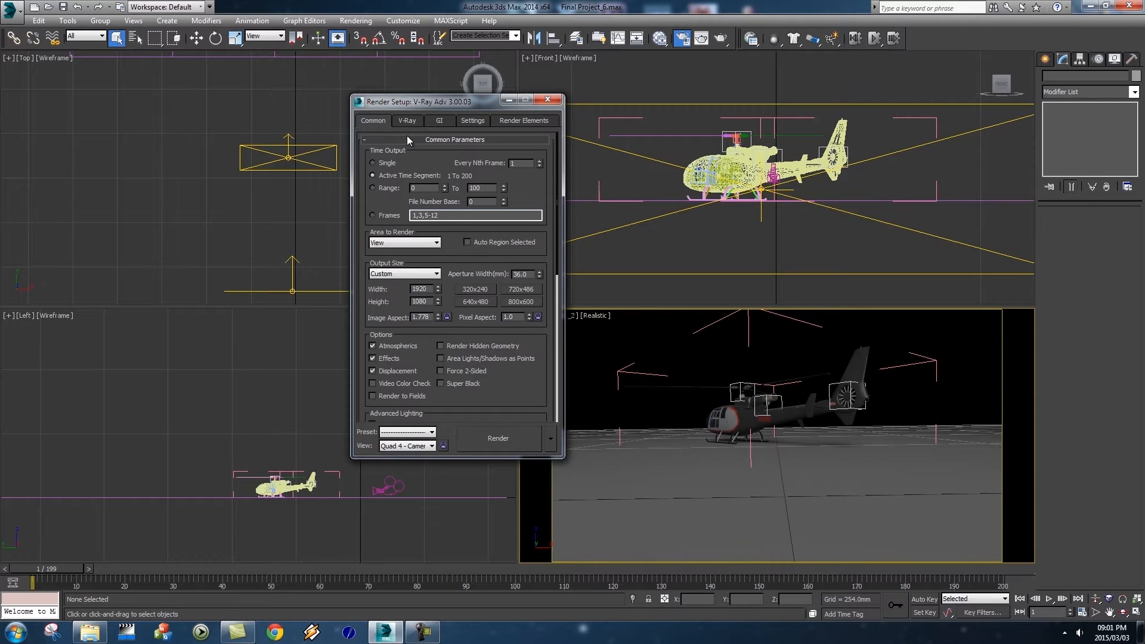
click(407, 121)
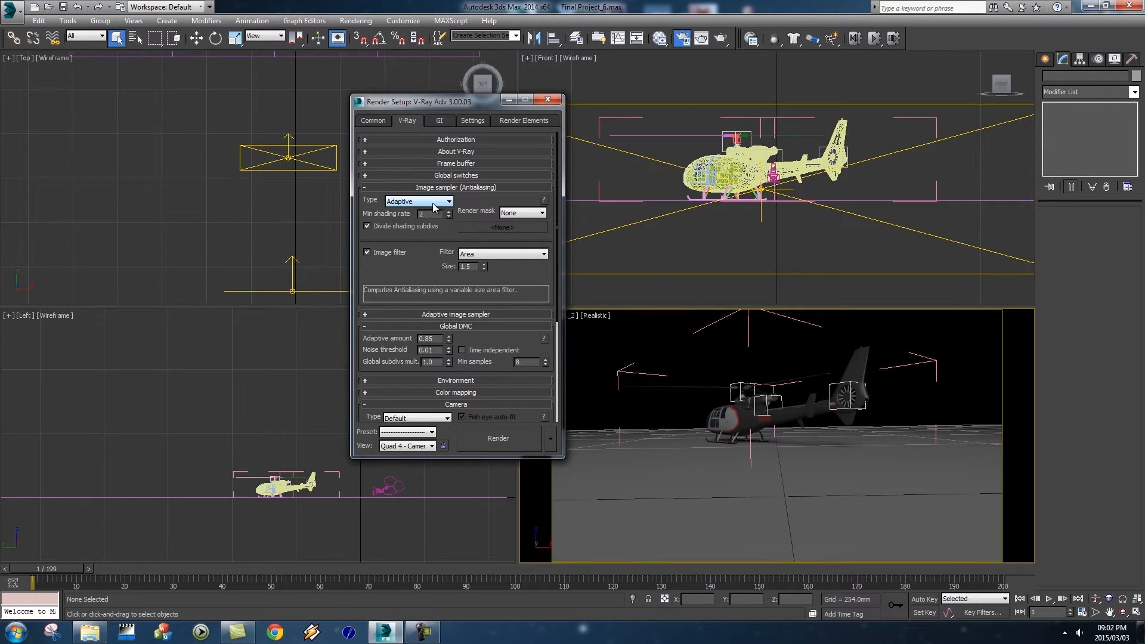
- Set the V-Ray image sampler to Adaptive subdivision and enable motion blur
click(448, 201)
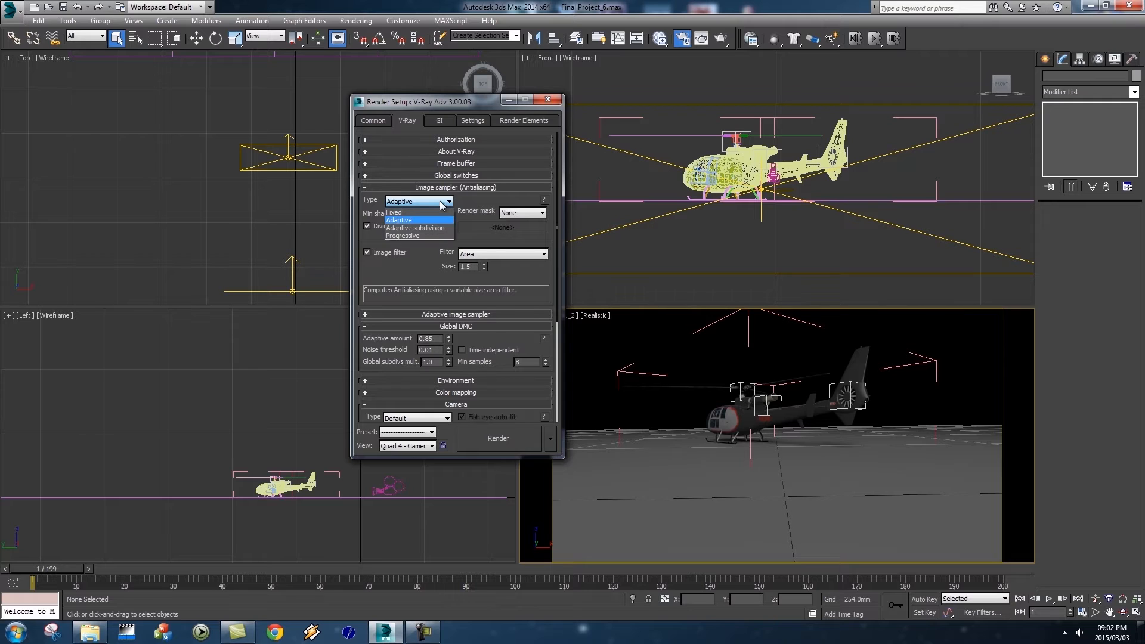
mouse_move(419, 228)
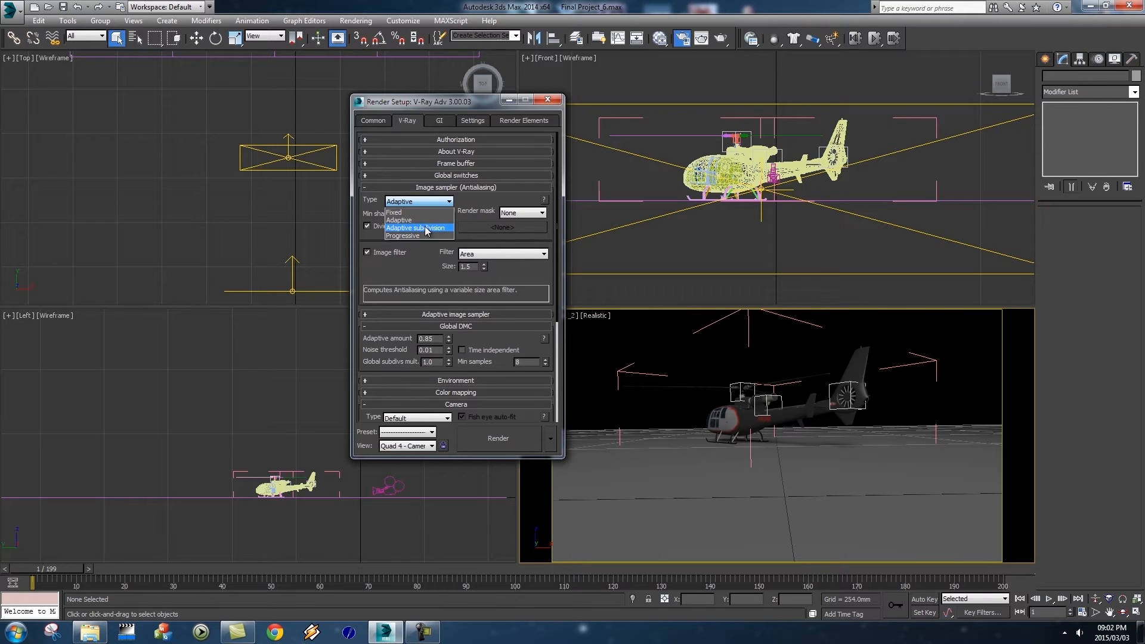
click(416, 228)
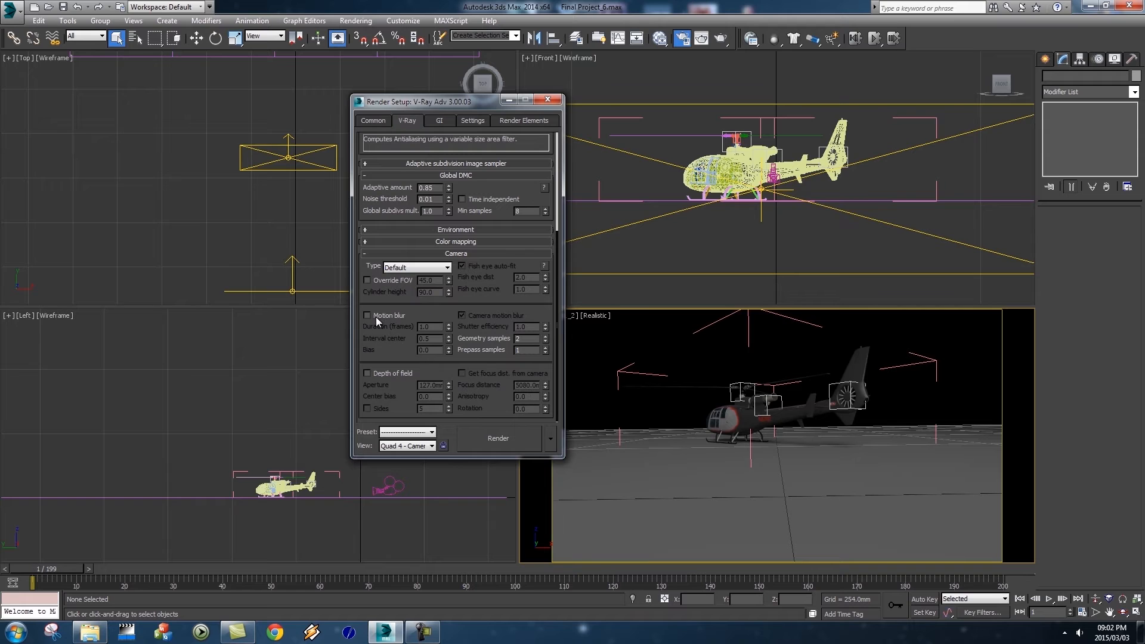
click(367, 315)
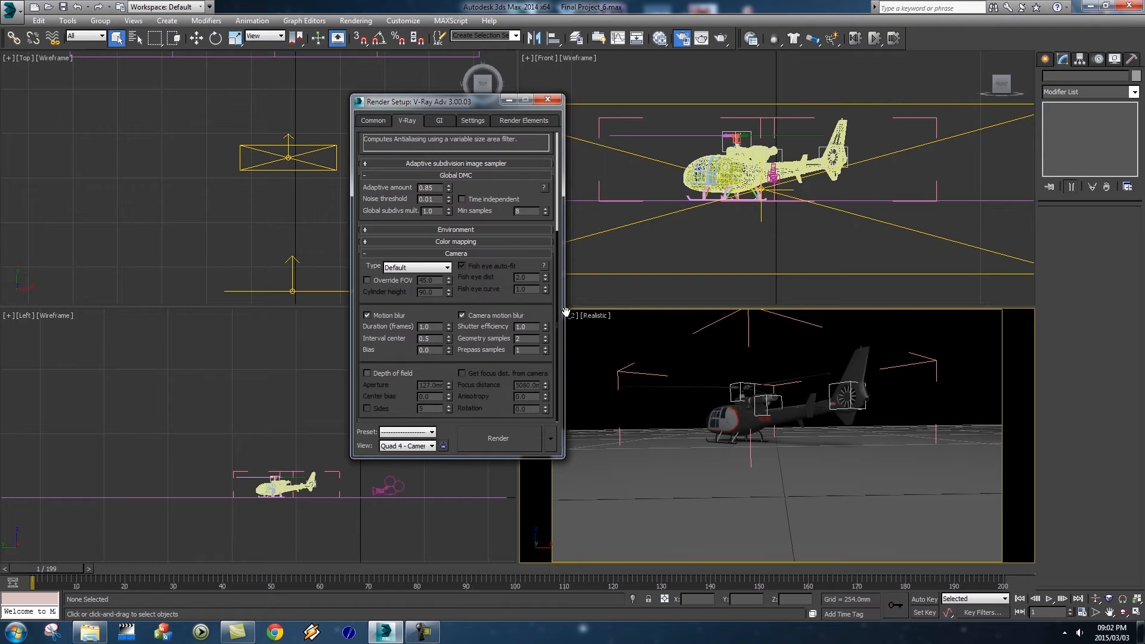
mouse_move(537, 340)
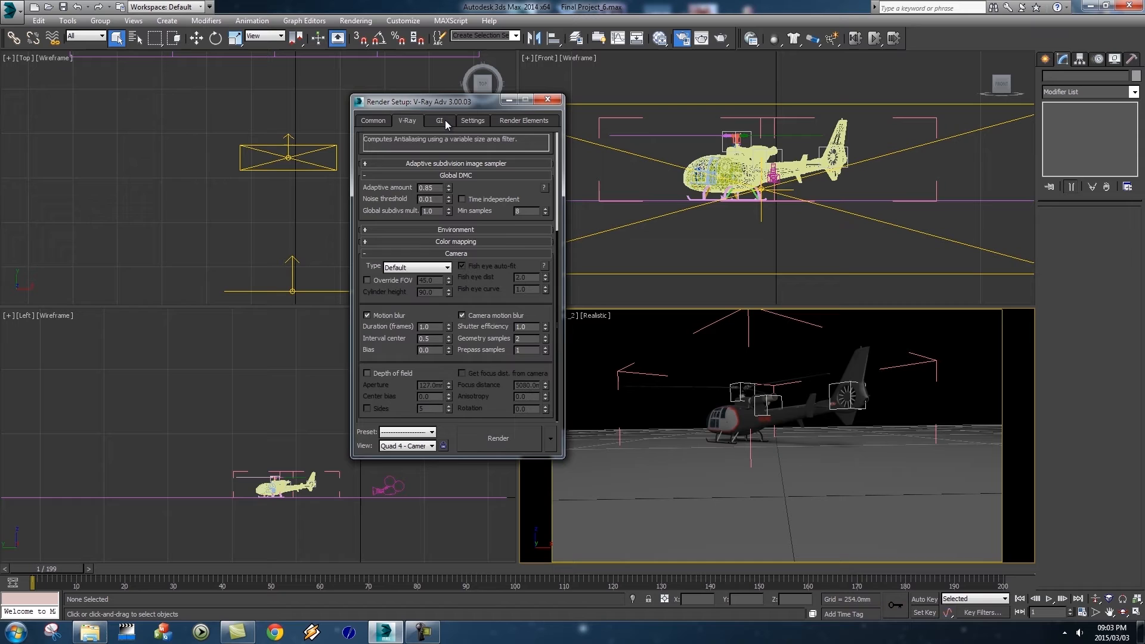
- Enable GI with Irradiance map and Brute force engines, keeping the Advanced view
click(440, 120)
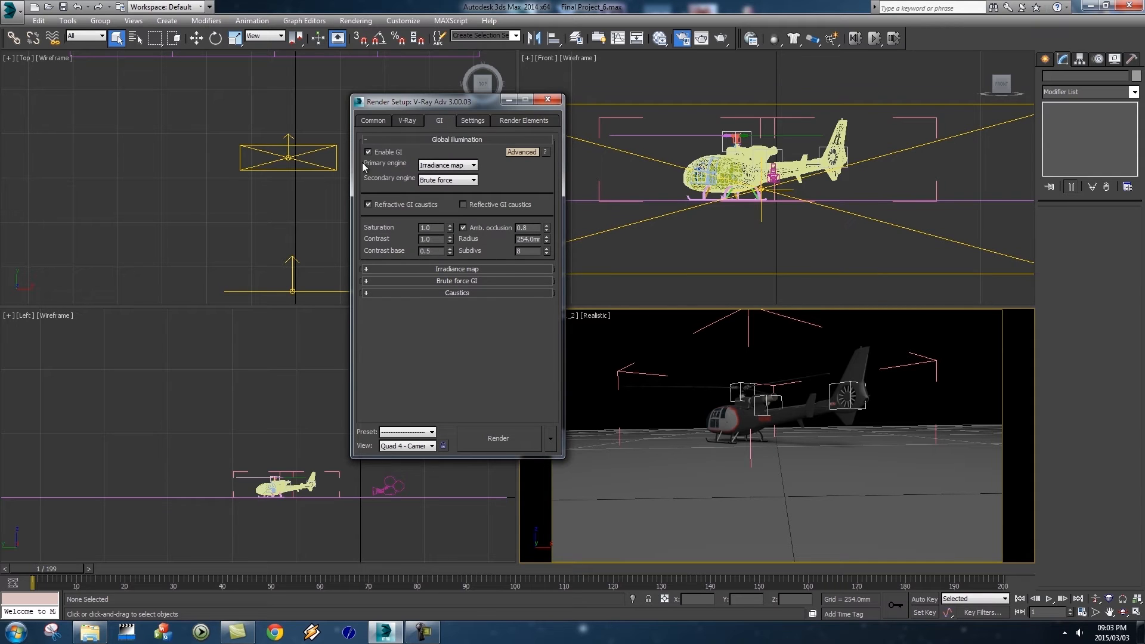
mouse_move(383, 160)
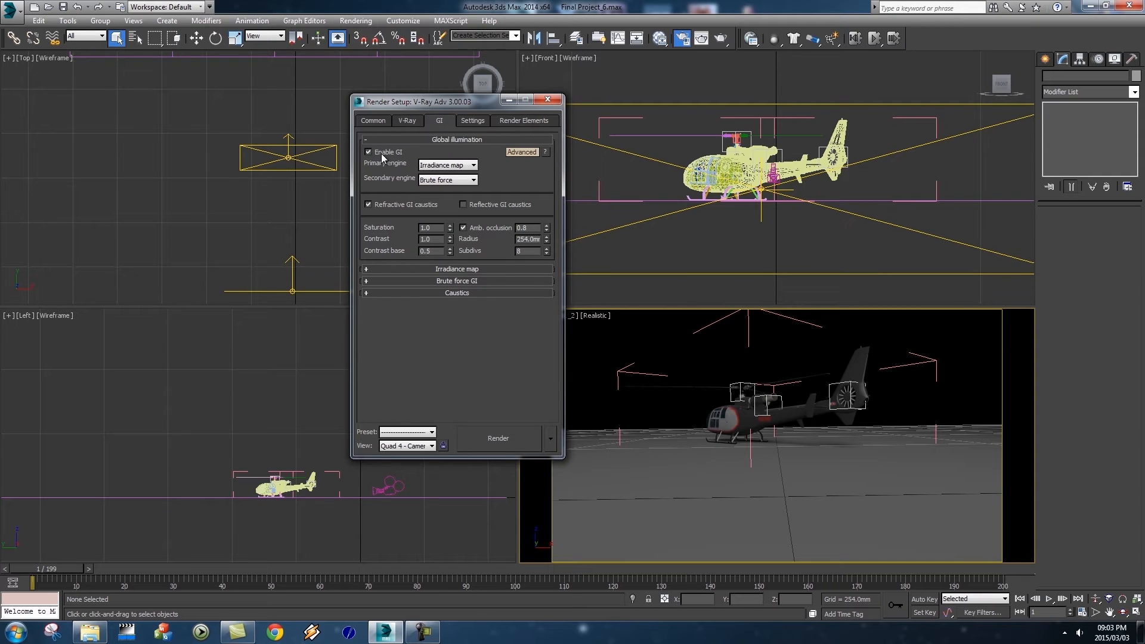
mouse_move(473, 240)
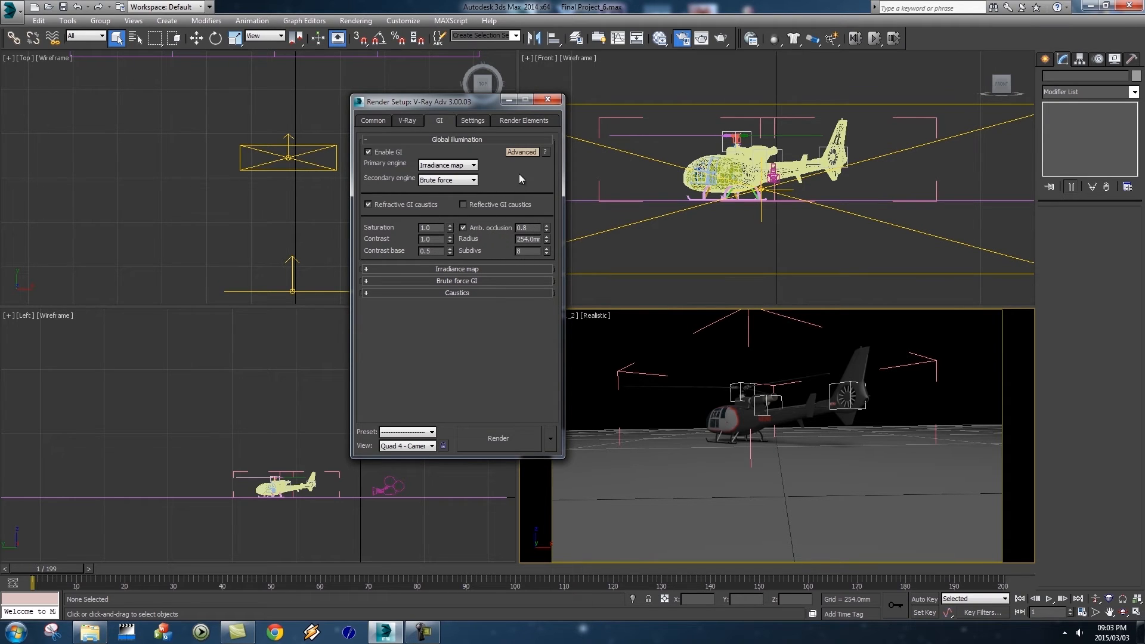
click(522, 152)
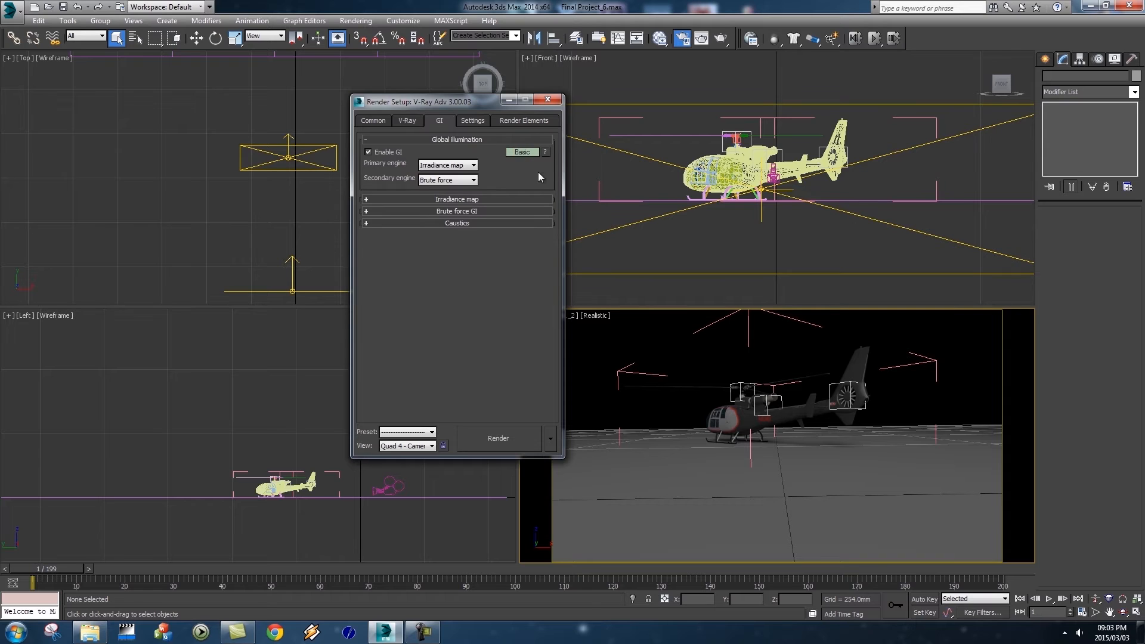
click(523, 152)
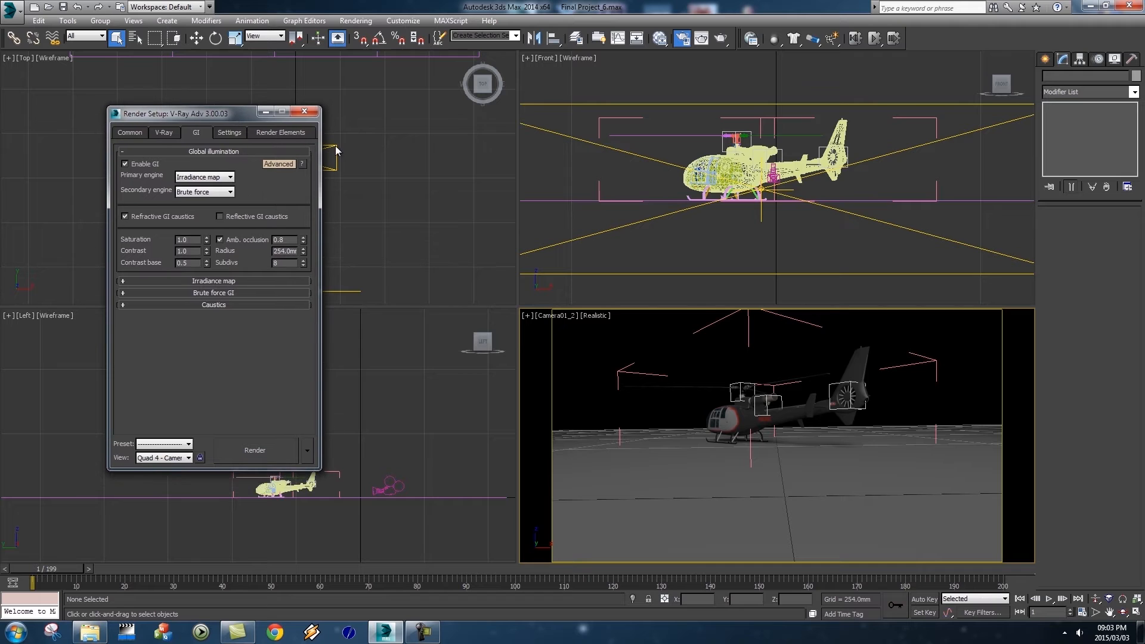
click(356, 20)
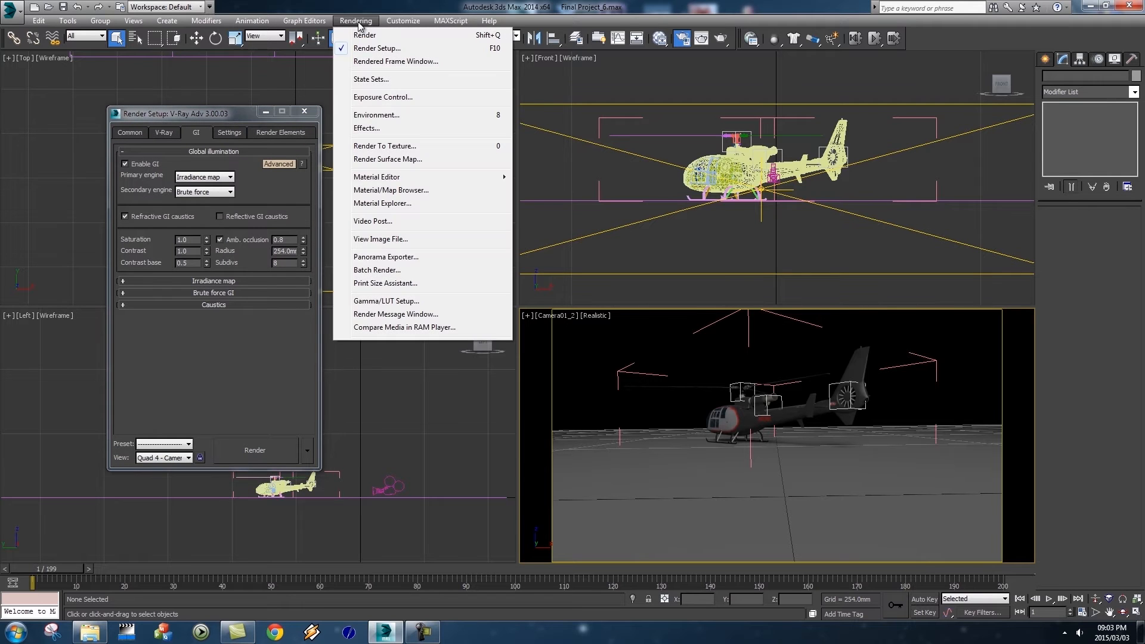
- Check the footage background map in Environment and Effects, then close that window
click(382, 114)
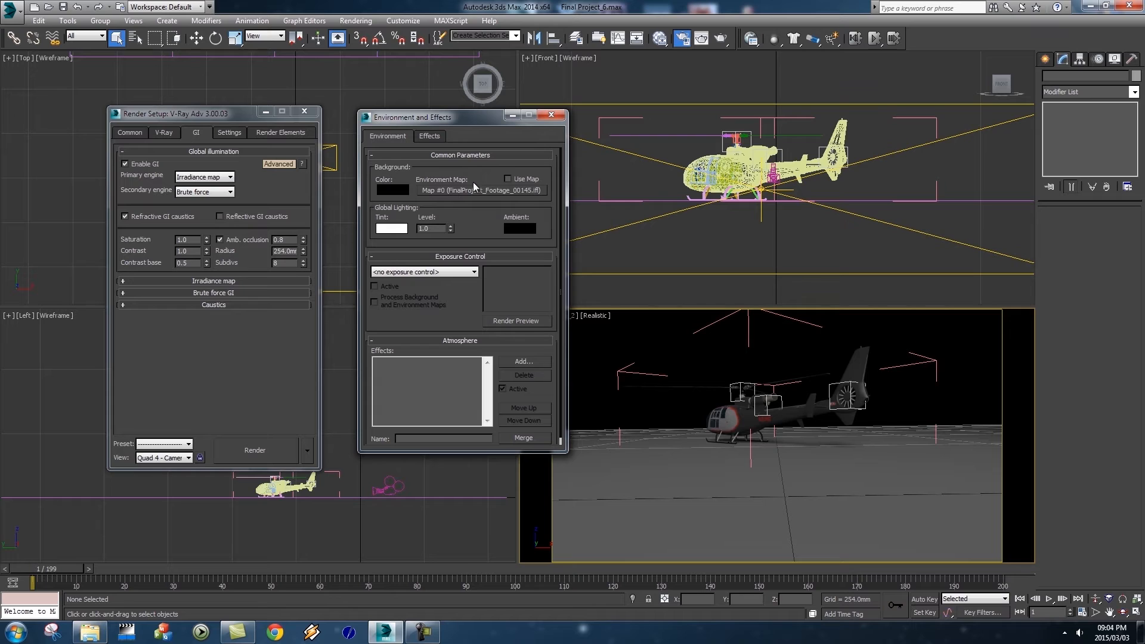
mouse_move(715, 495)
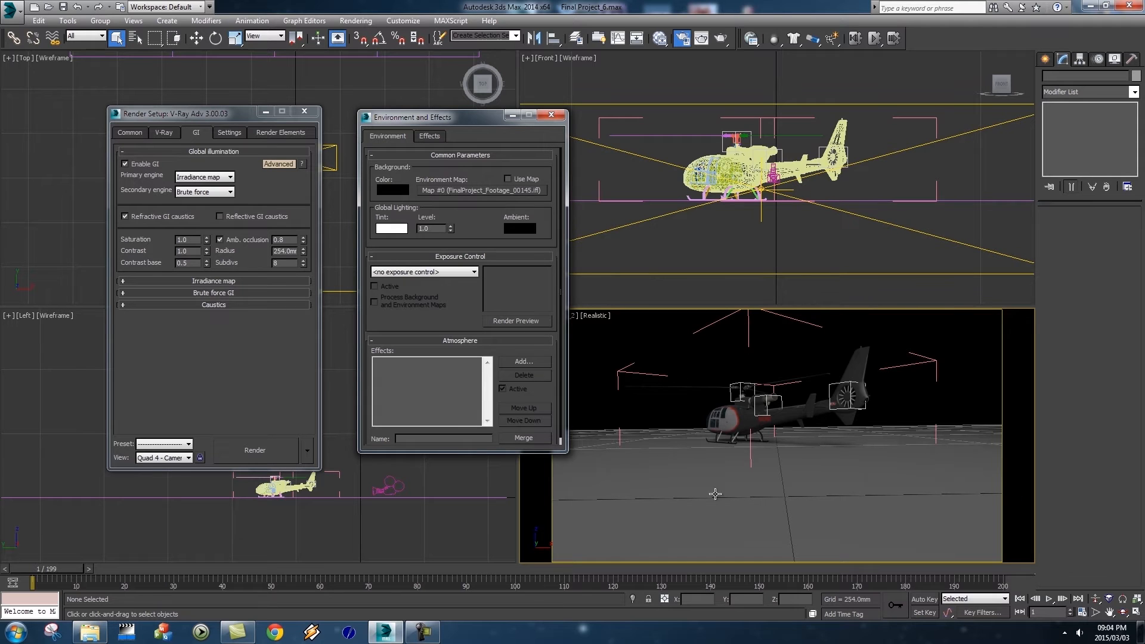
mouse_move(729, 404)
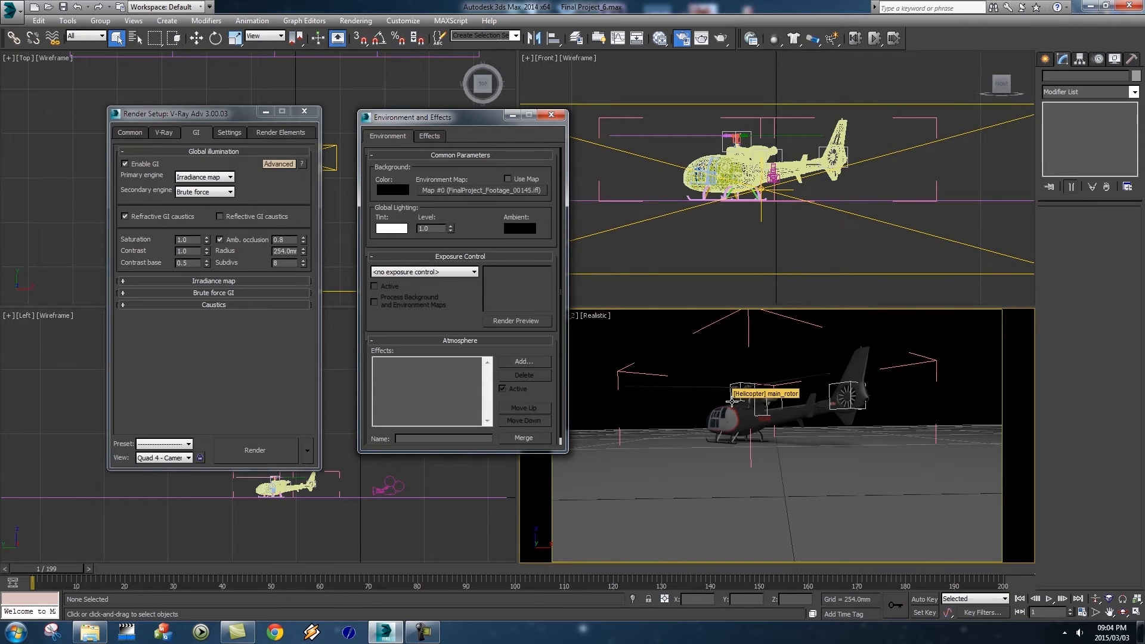
mouse_move(505, 205)
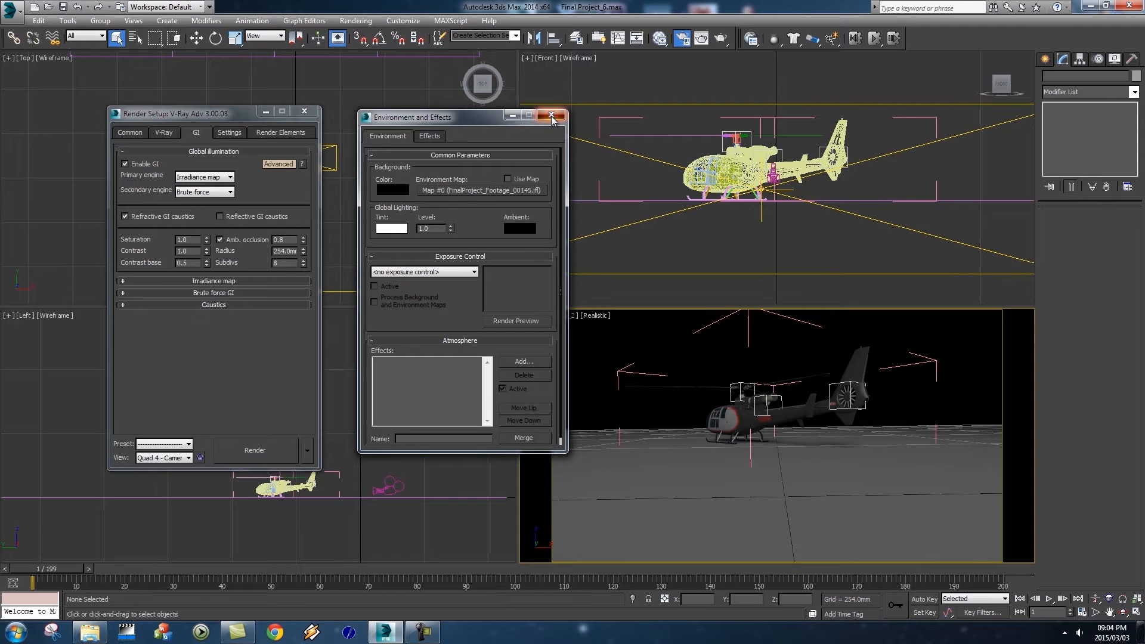
click(552, 115)
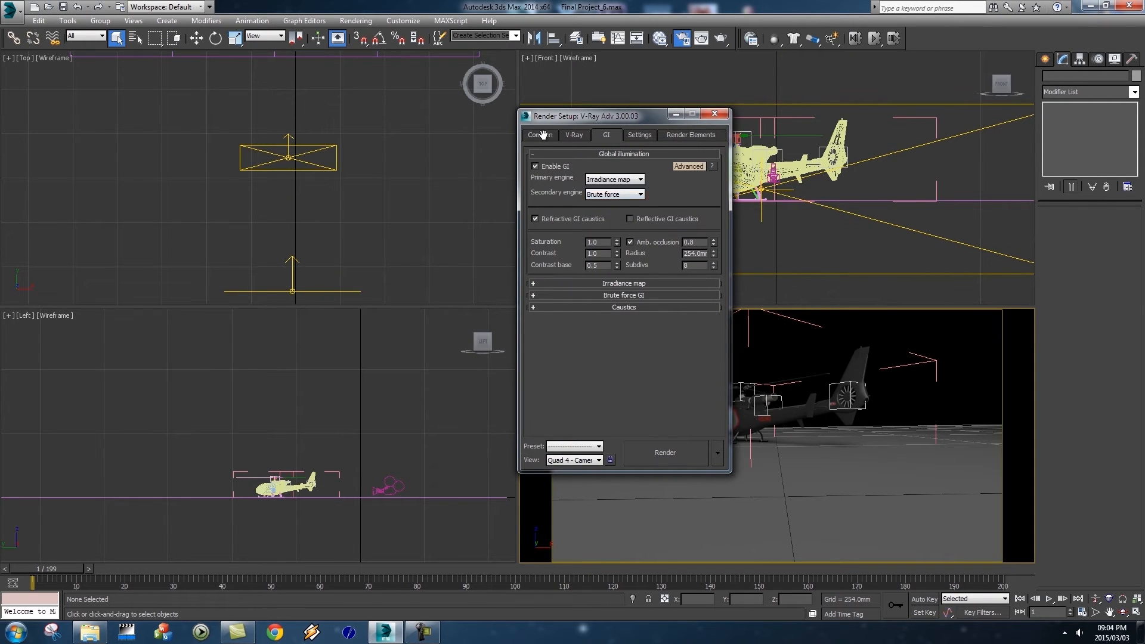
- Return to the Common tab and scroll down to the Render Output options
click(540, 135)
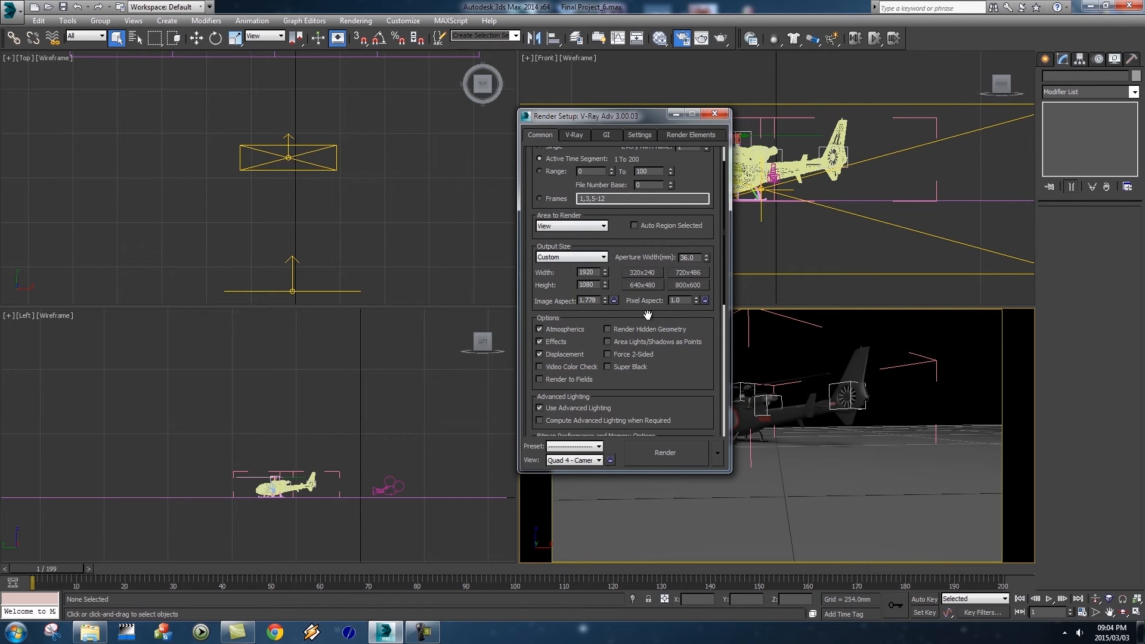
scroll(down, 3)
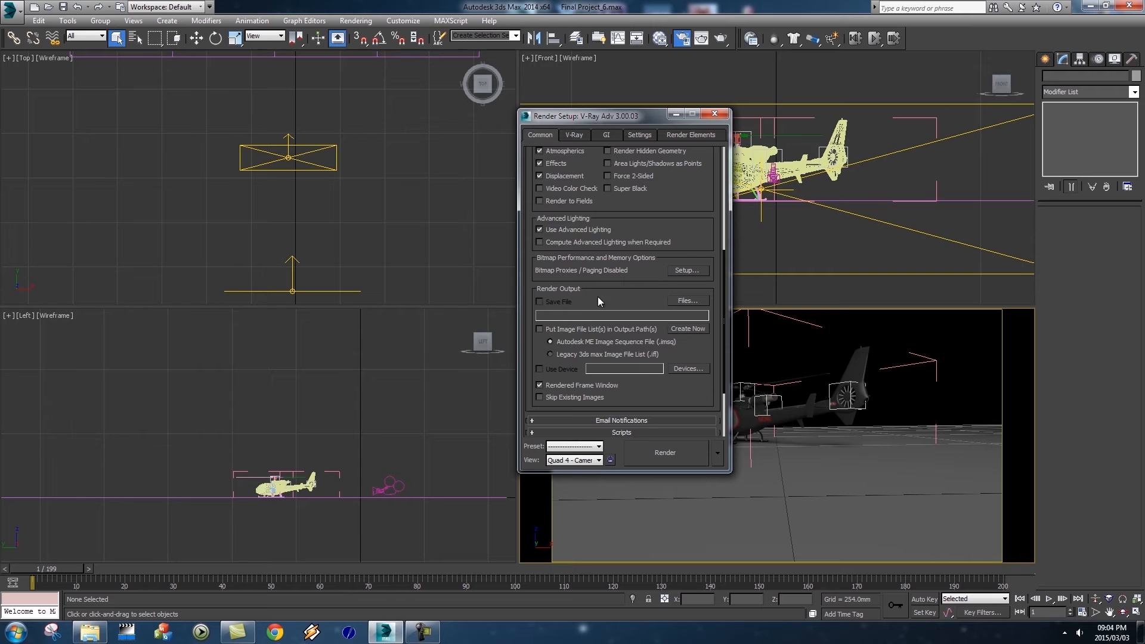
mouse_move(557, 300)
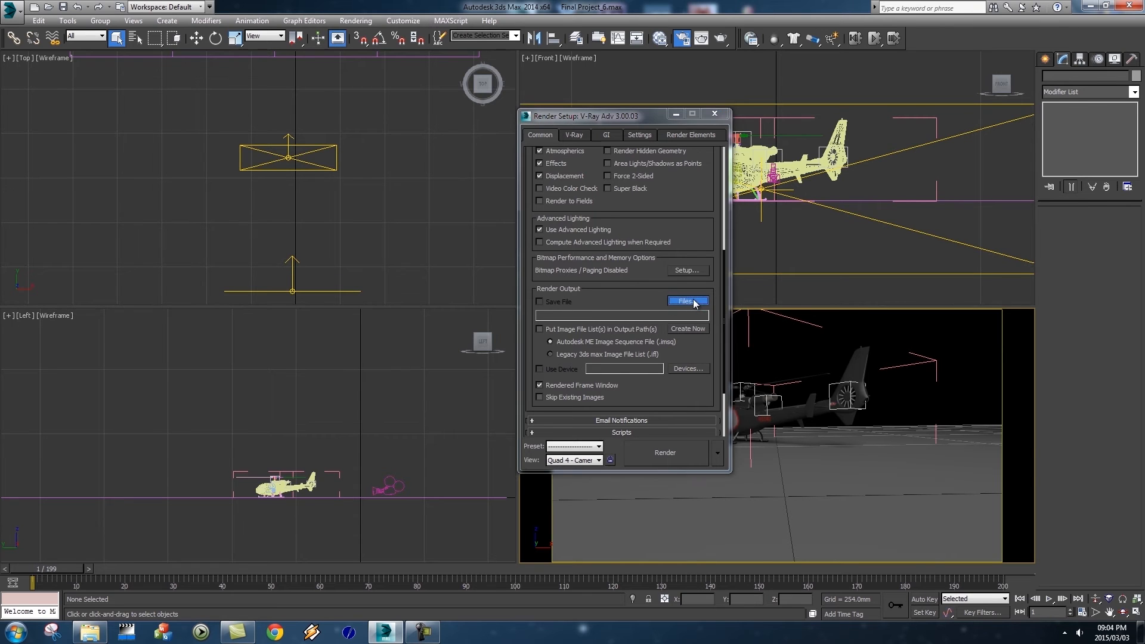
- Browse for the render output location and enter the Renders folder under Introduction To VFX
click(688, 300)
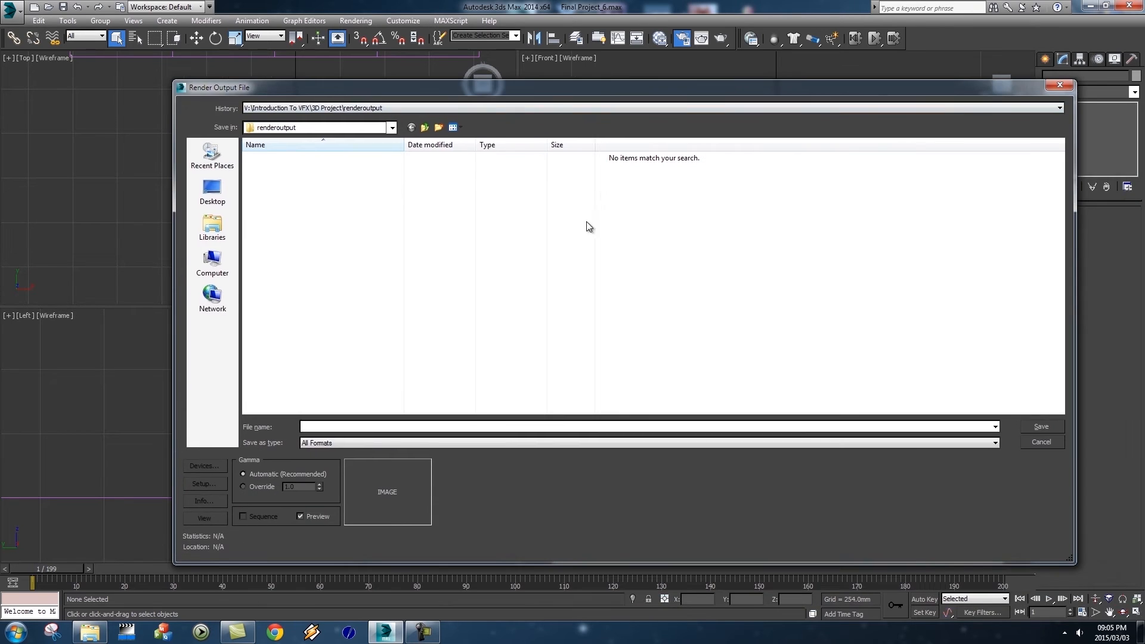
click(392, 127)
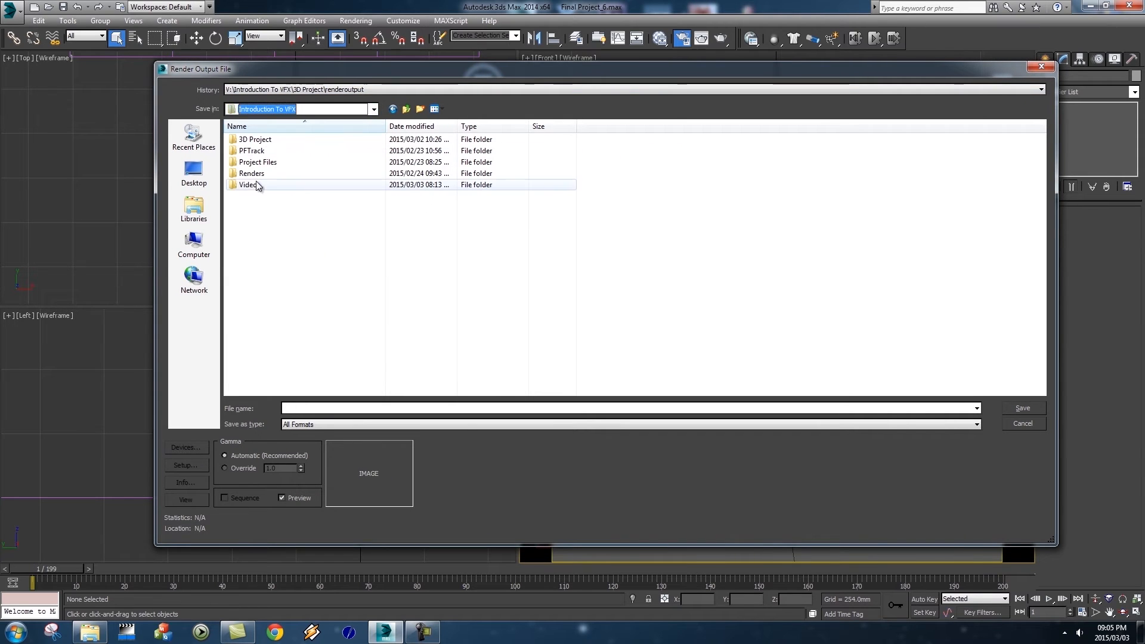
click(251, 173)
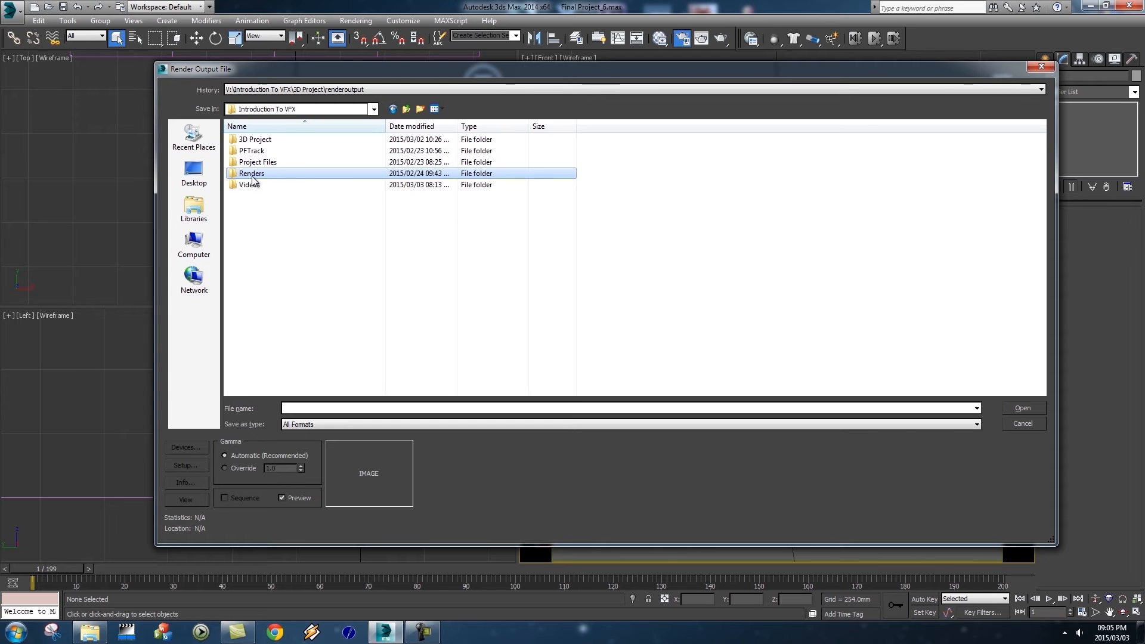
double_click(250, 173)
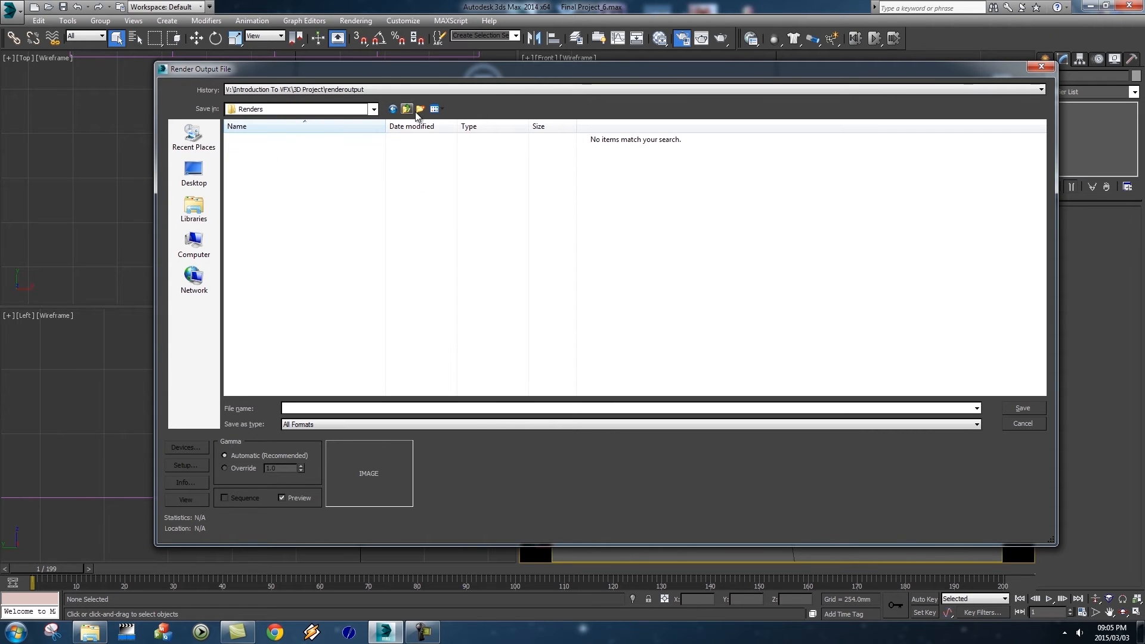
- Create a new folder named 01 inside Renders and open it
click(419, 109)
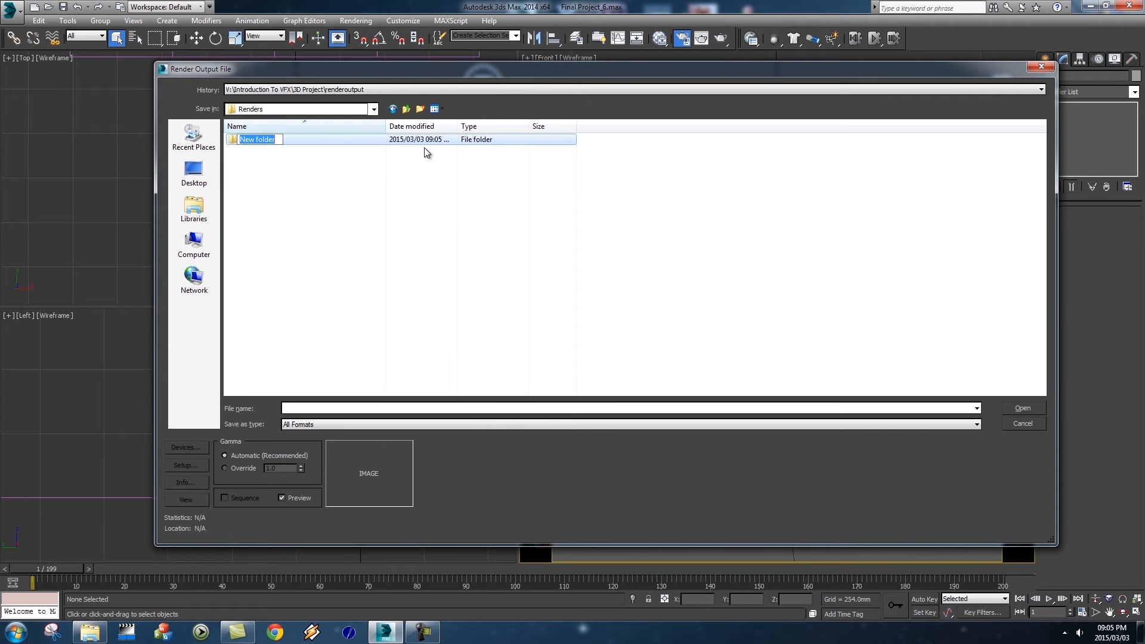
text(01)
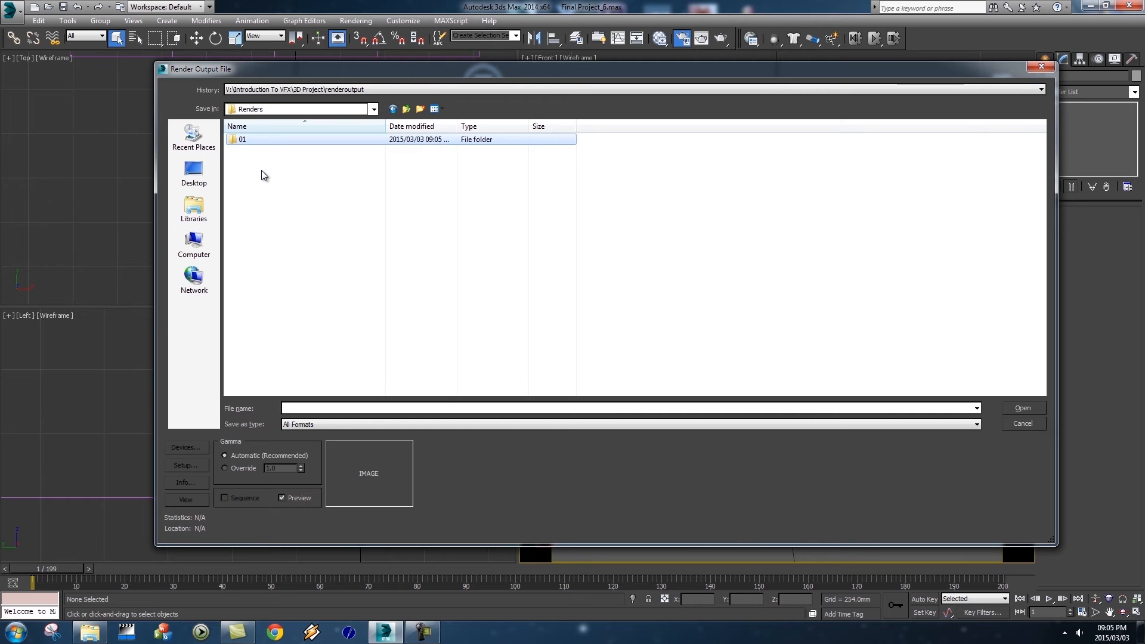
click(241, 139)
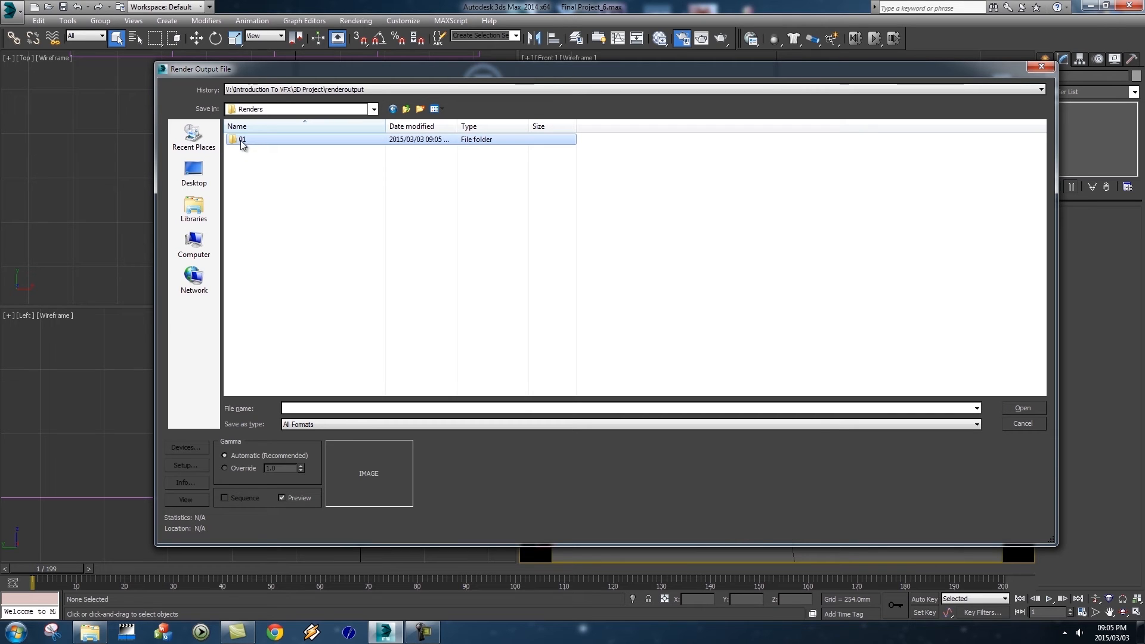
double_click(240, 139)
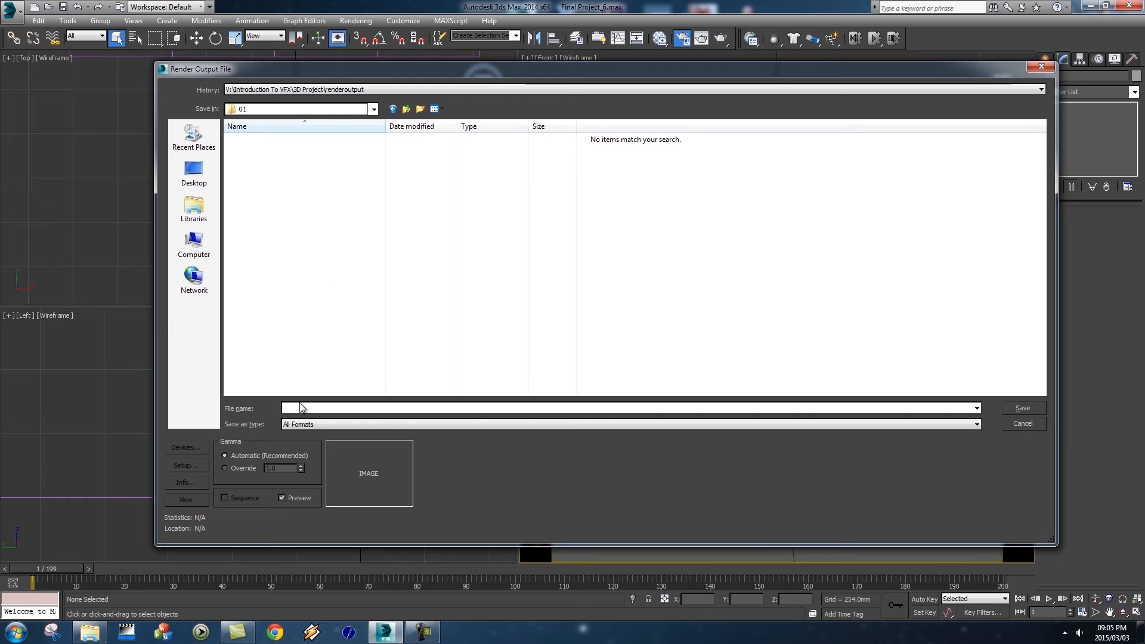
- Save output as Render01.png, a 48-bit RGB PNG with alpha channel
text(Render01)
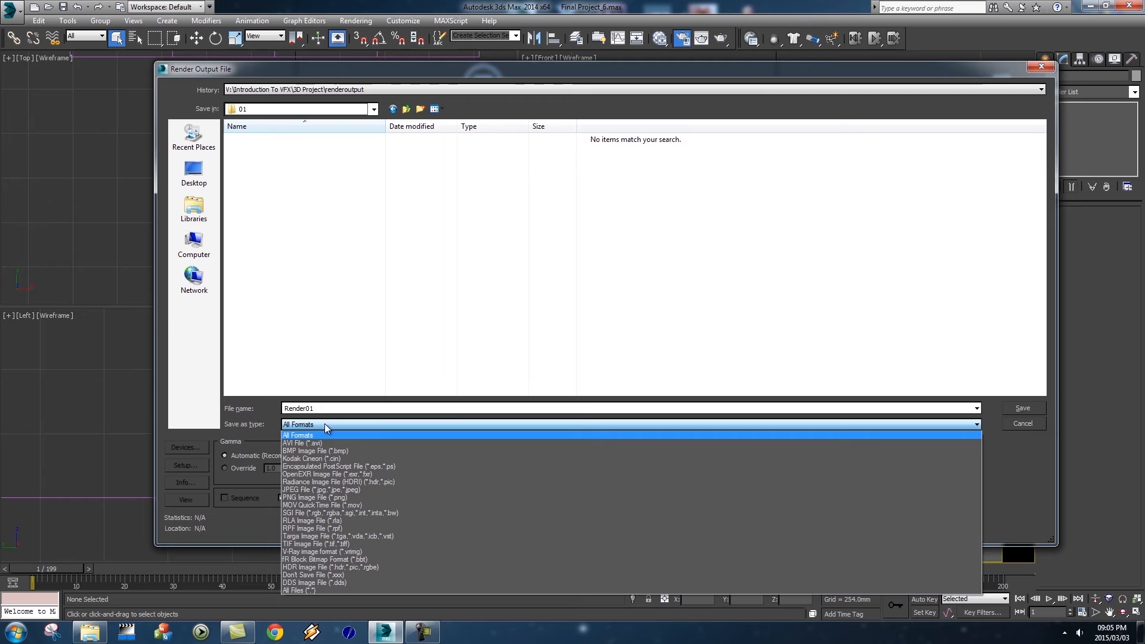
mouse_move(307, 498)
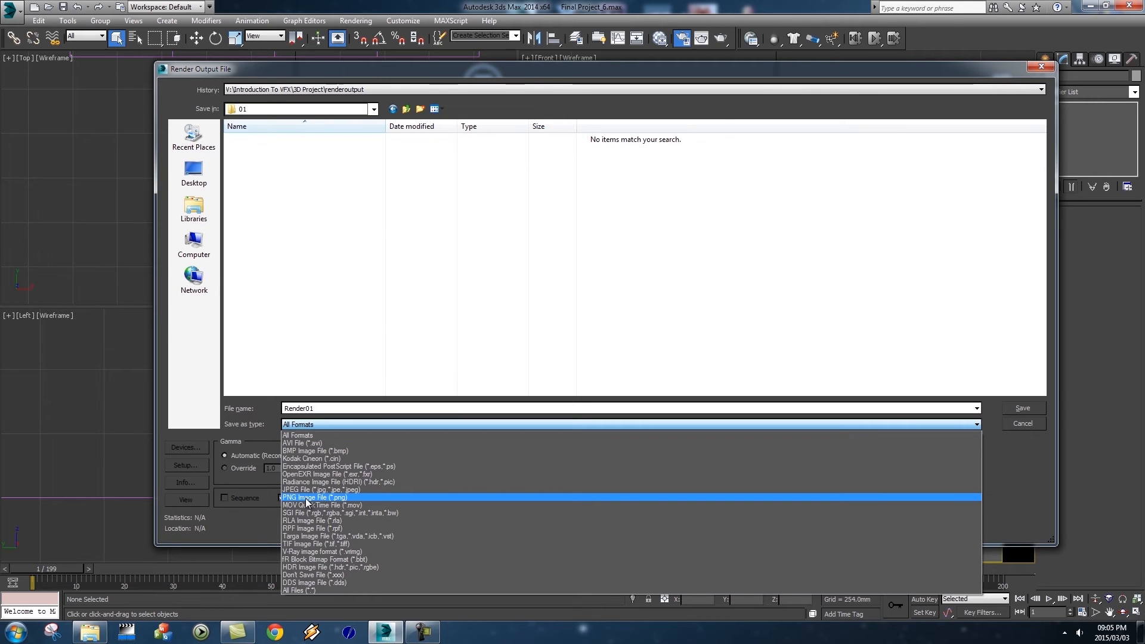
click(313, 498)
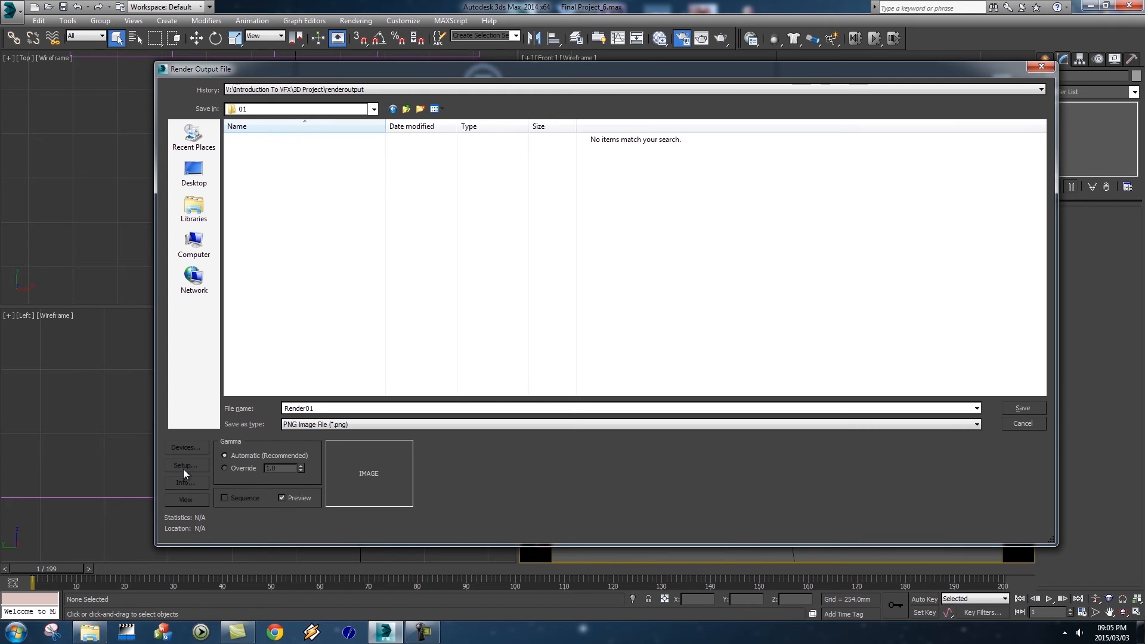
click(186, 465)
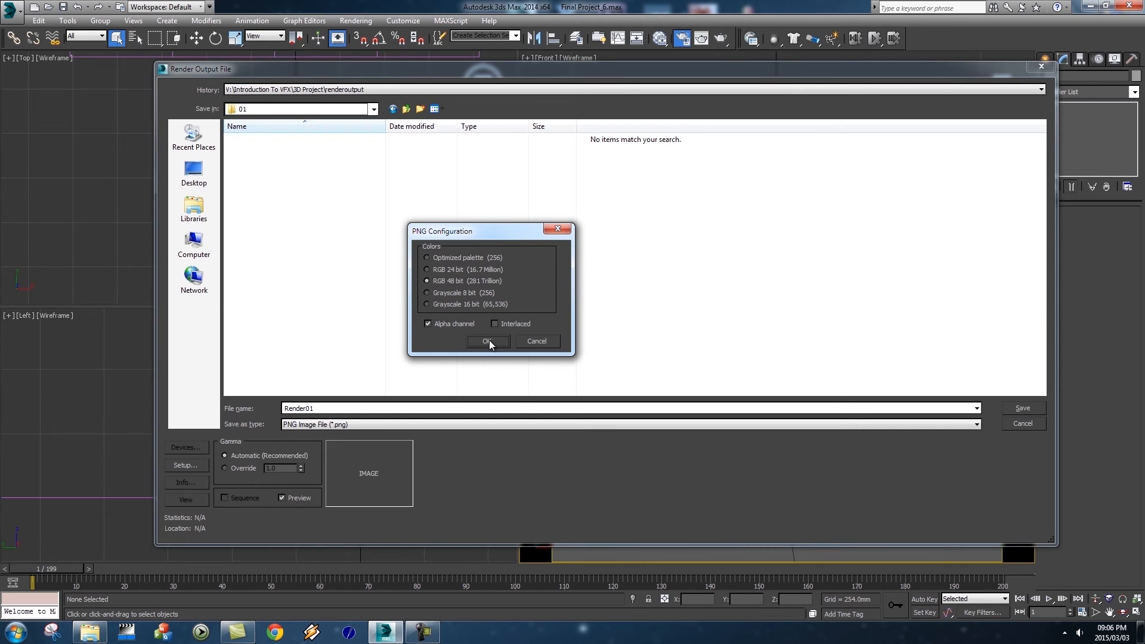
click(488, 341)
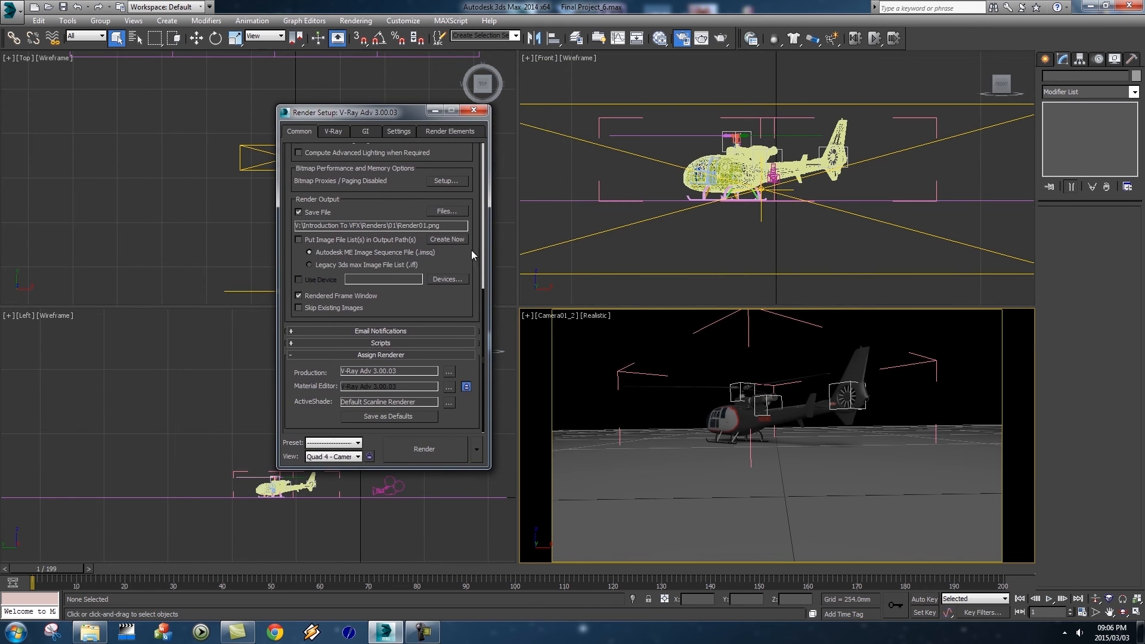
mouse_move(1032, 493)
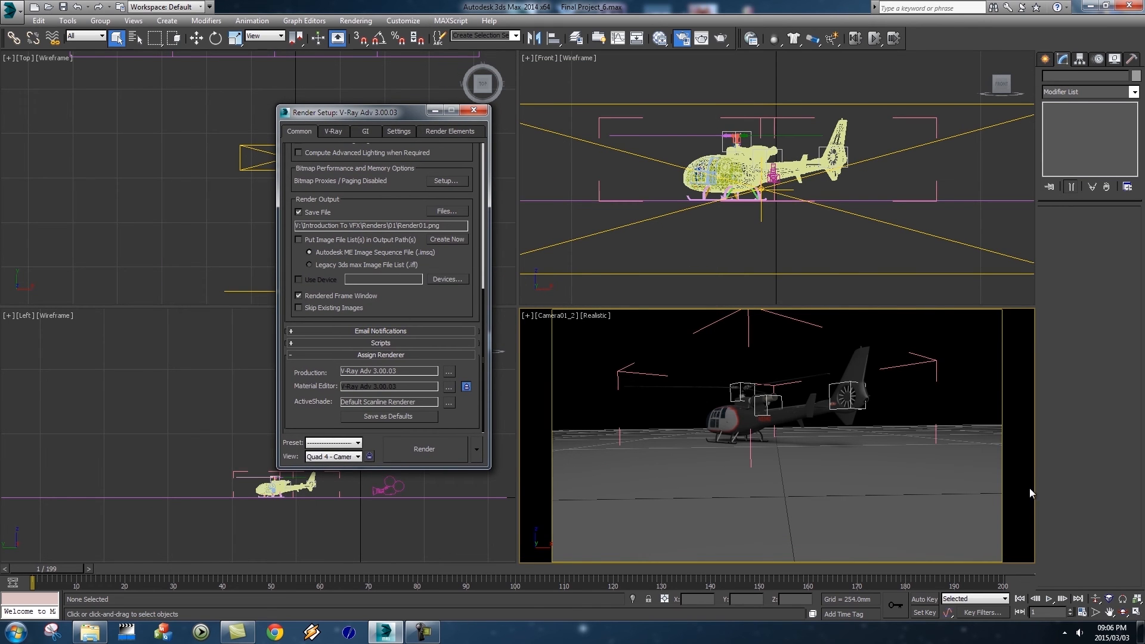
mouse_move(537, 545)
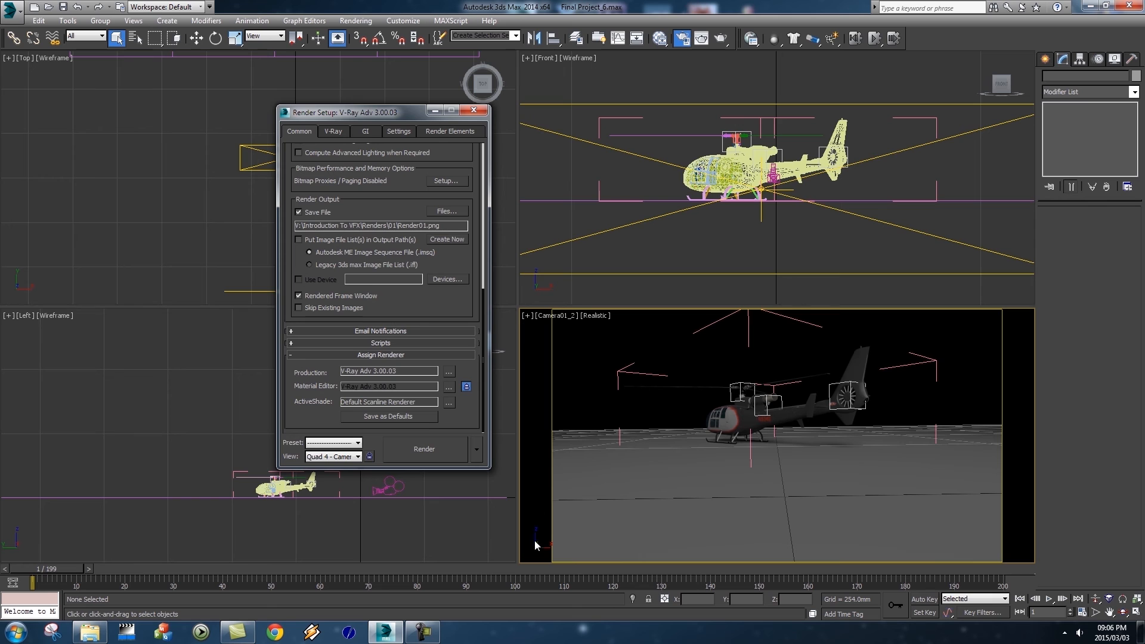
mouse_move(538, 350)
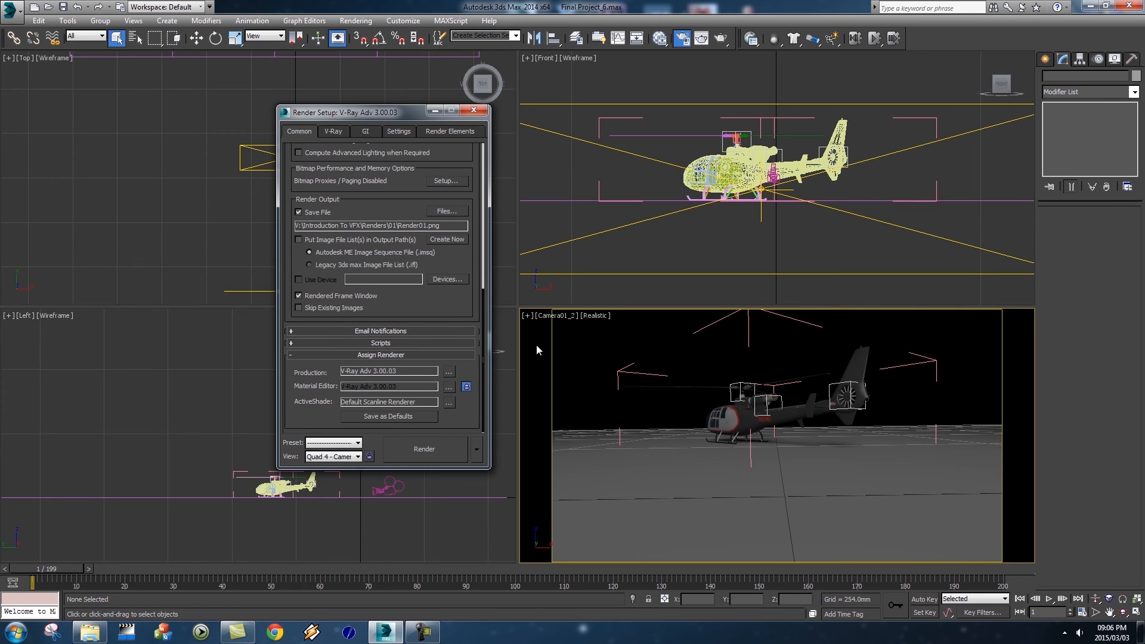
- Start rendering the 200-frame animation with V-Ray
drag(344, 112, 323, 107)
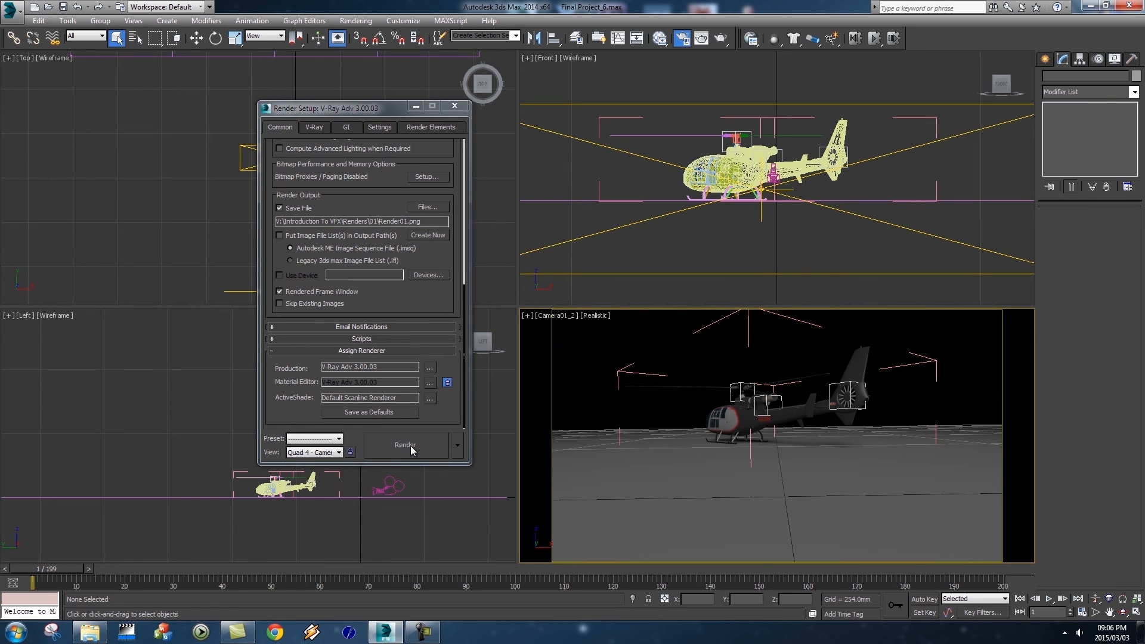
click(405, 445)
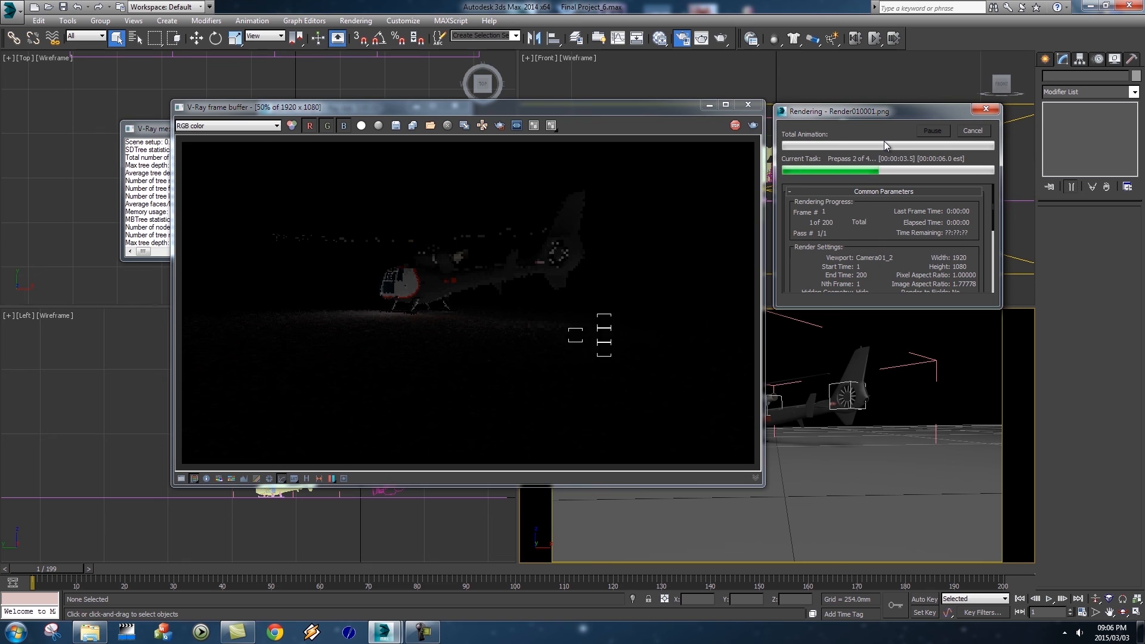